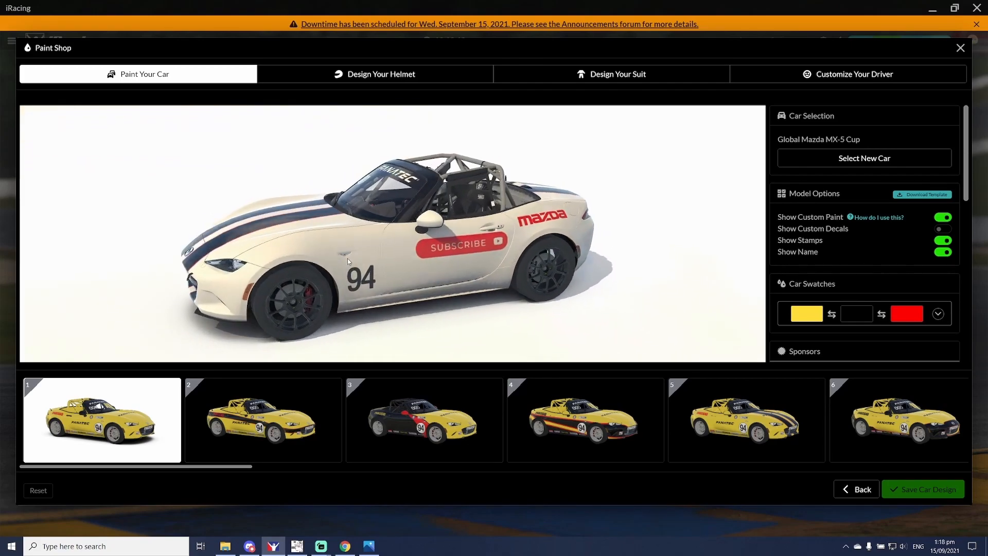
Hide the template overlay layer and expand the Paintable Area and Car Patterns groups
left_click_drag(441, 252, 346, 258)
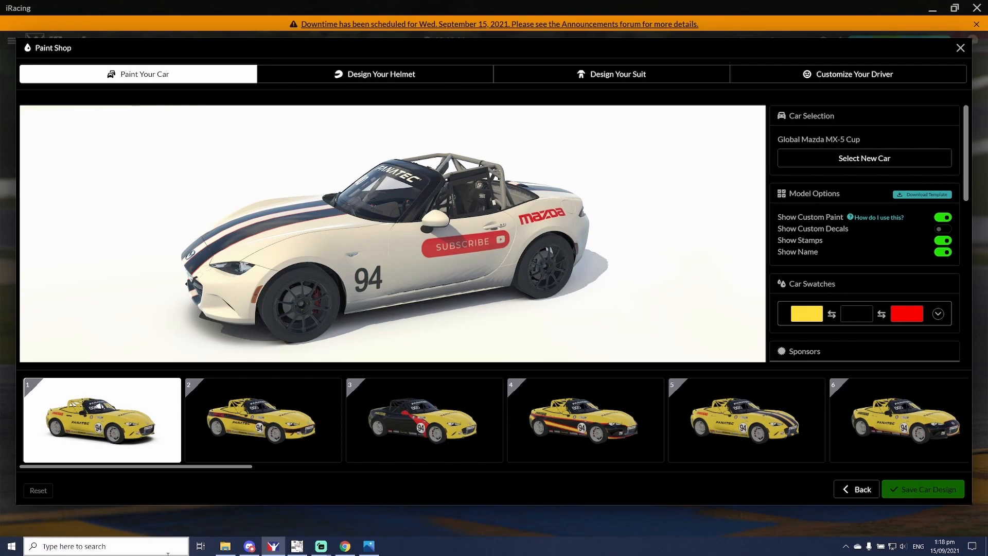
left_click(297, 546)
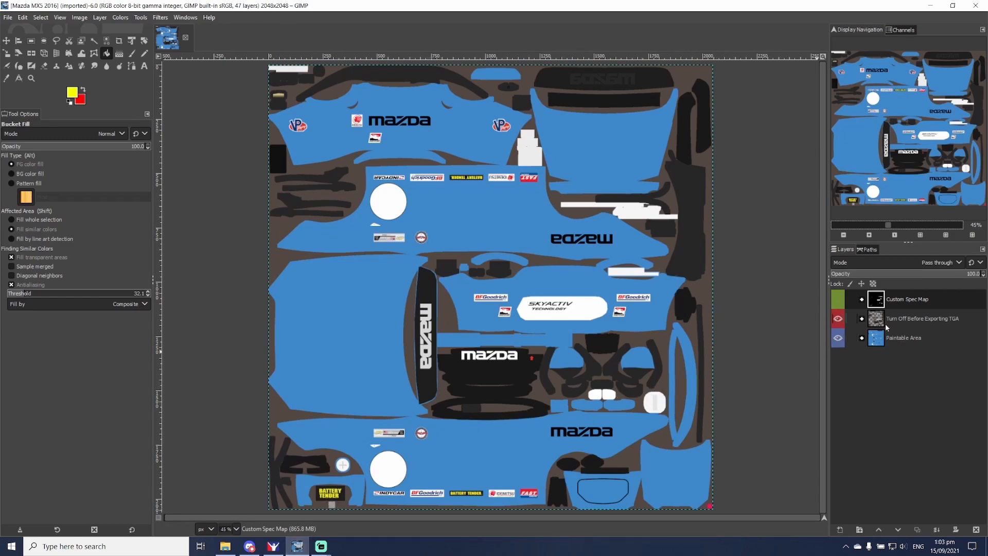
left_click(839, 319)
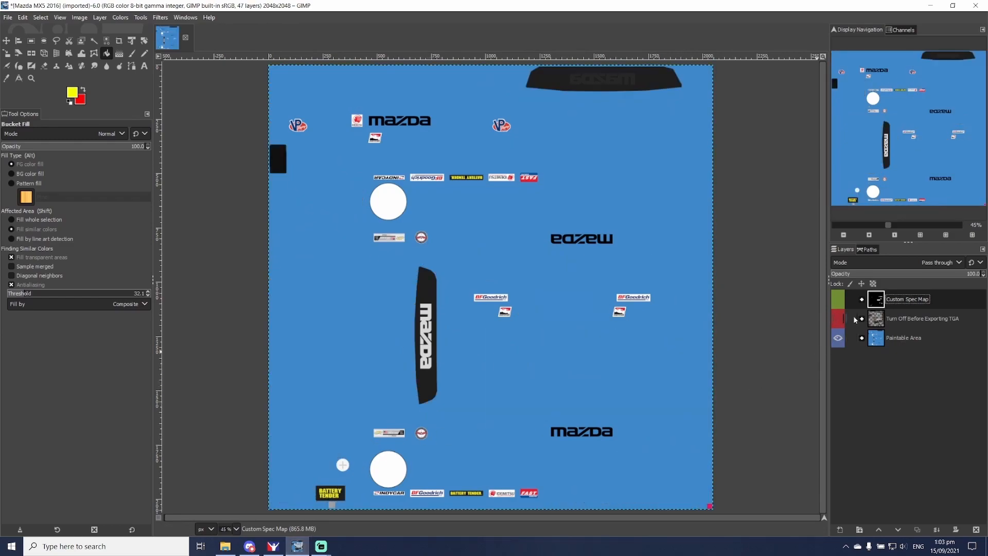
left_click(863, 337)
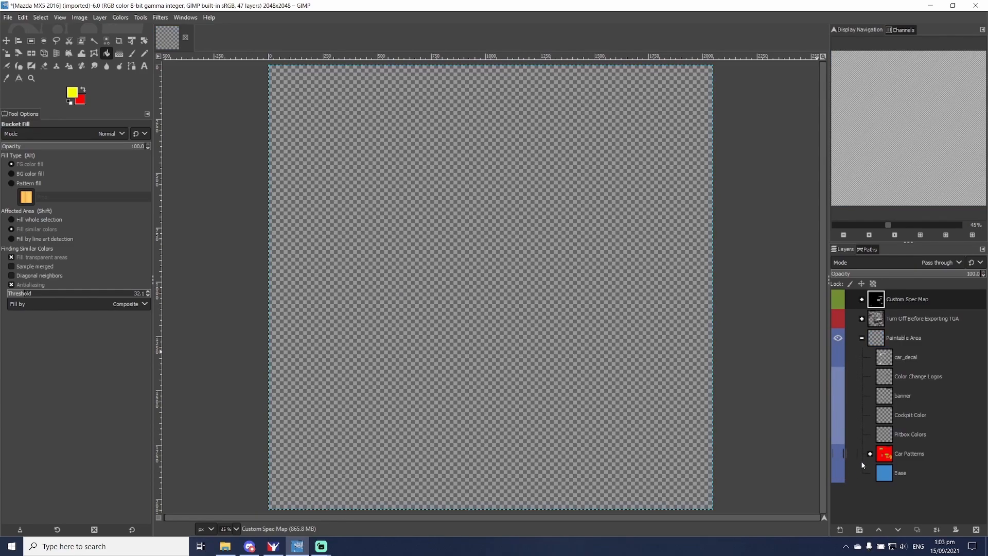
left_click(870, 453)
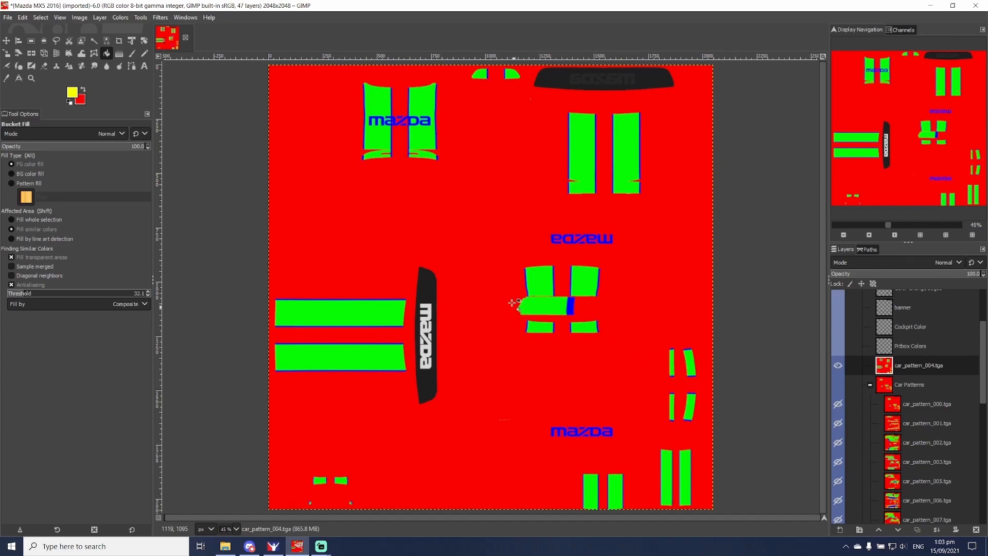
mouse_move(91, 40)
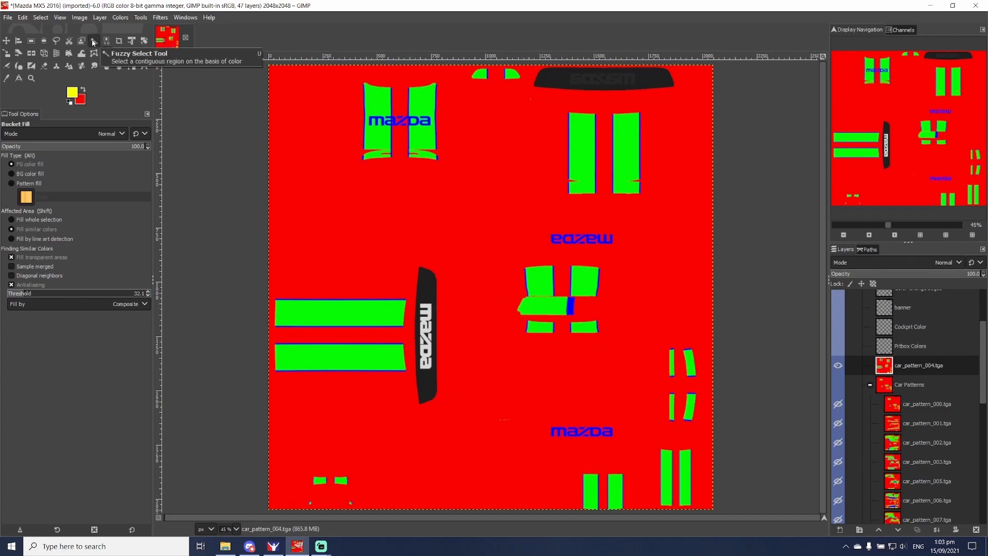
Select the pattern's blue areas by colour, using the Blue channel, and cut them
left_click(92, 42)
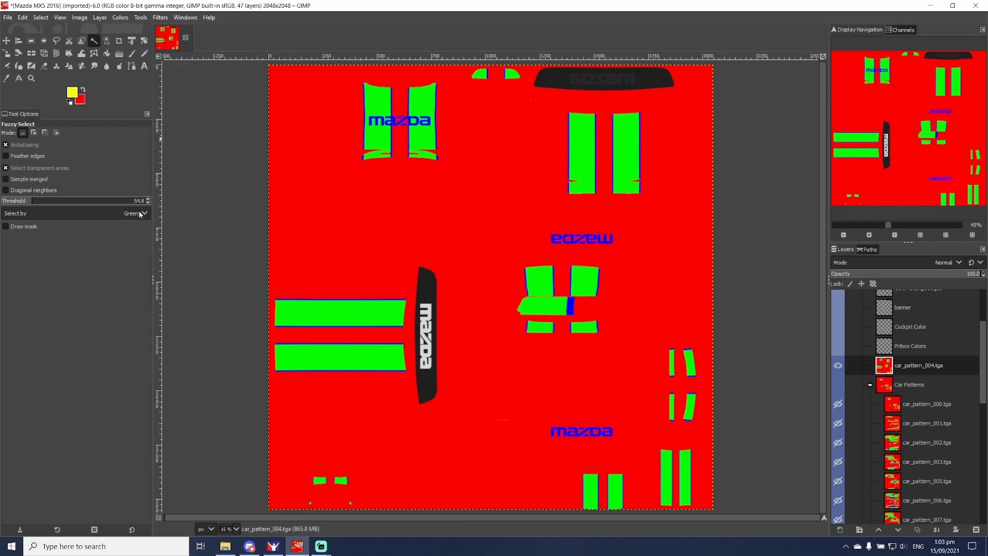
left_click(137, 213)
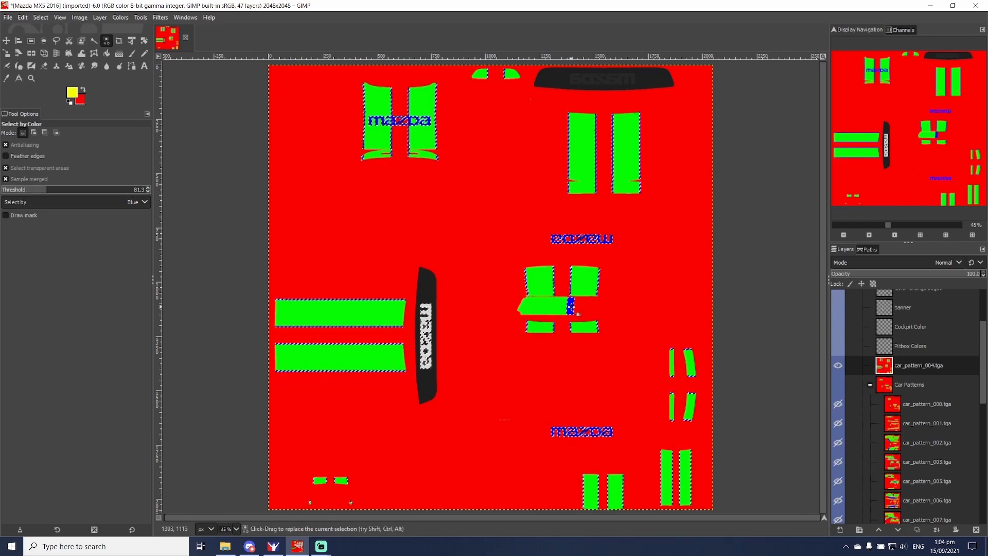
right_click(571, 308)
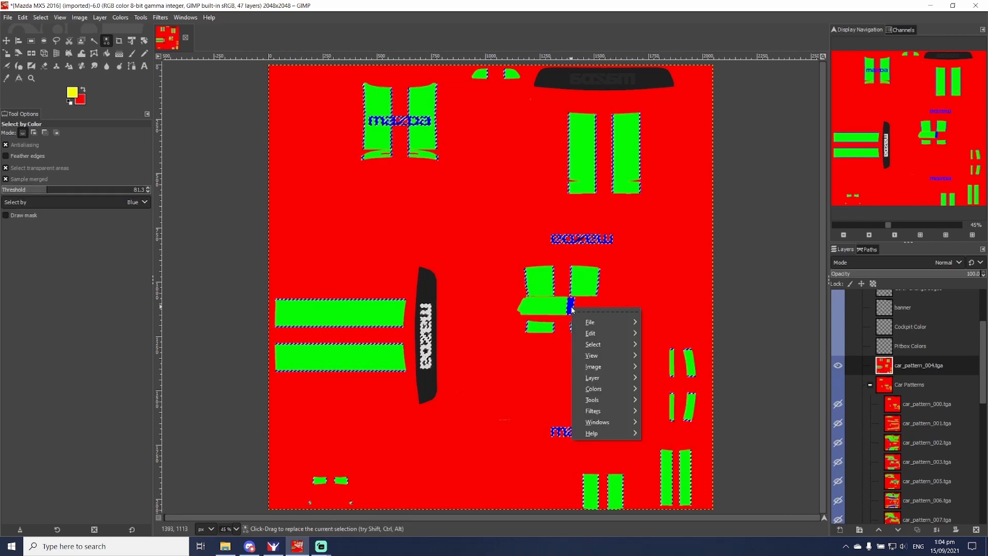
left_click(589, 333)
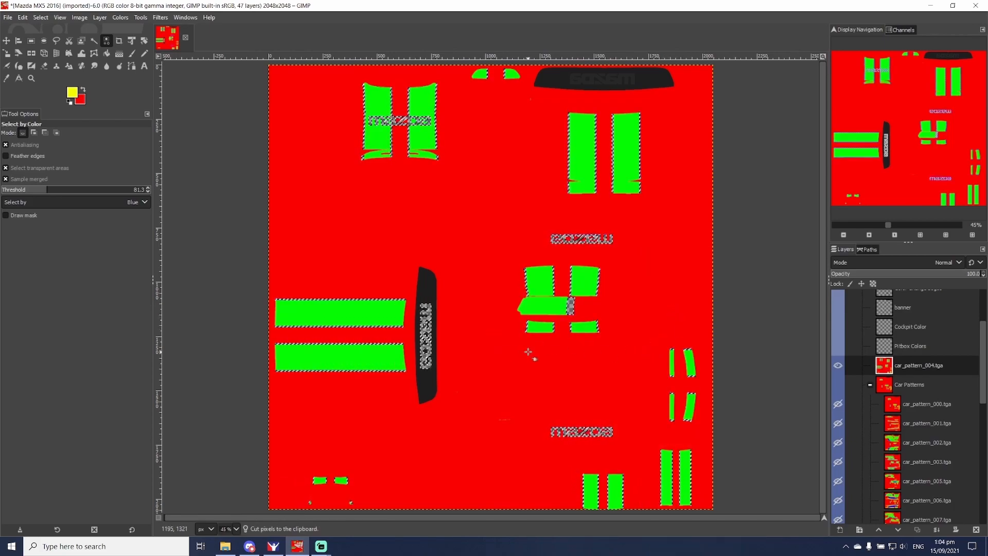
Paste the cut blue areas as a new layer named 'blue'
right_click(528, 351)
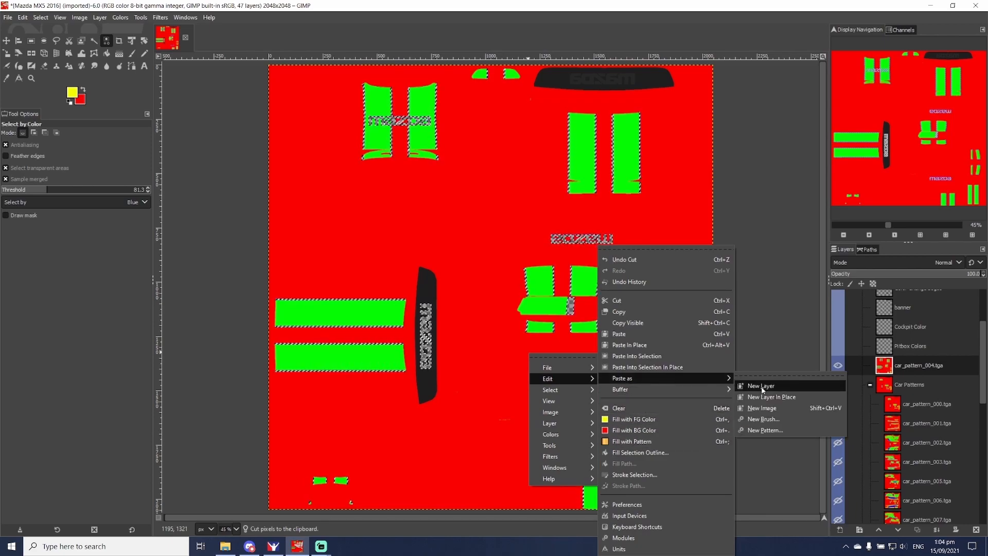
left_click(761, 386)
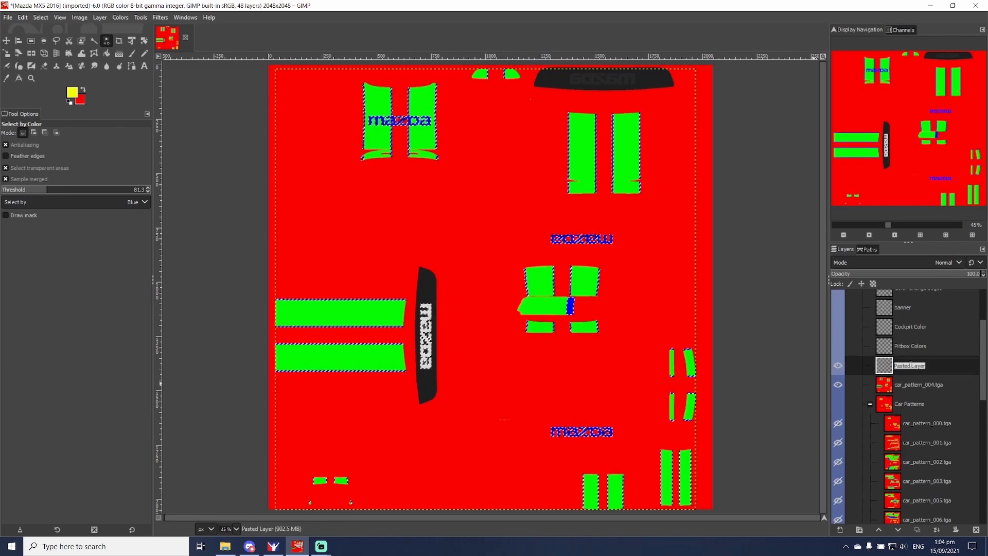
type("blue")
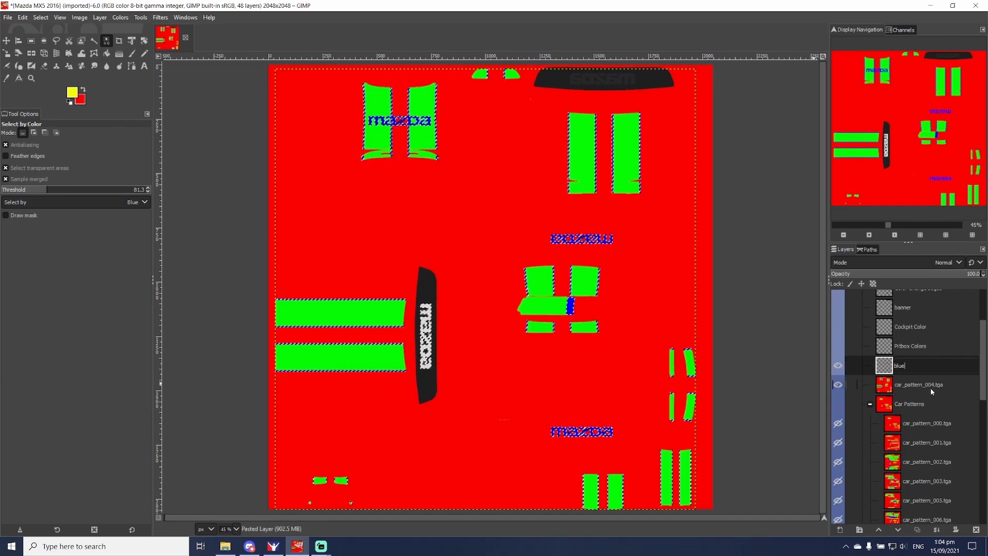
left_click(919, 384)
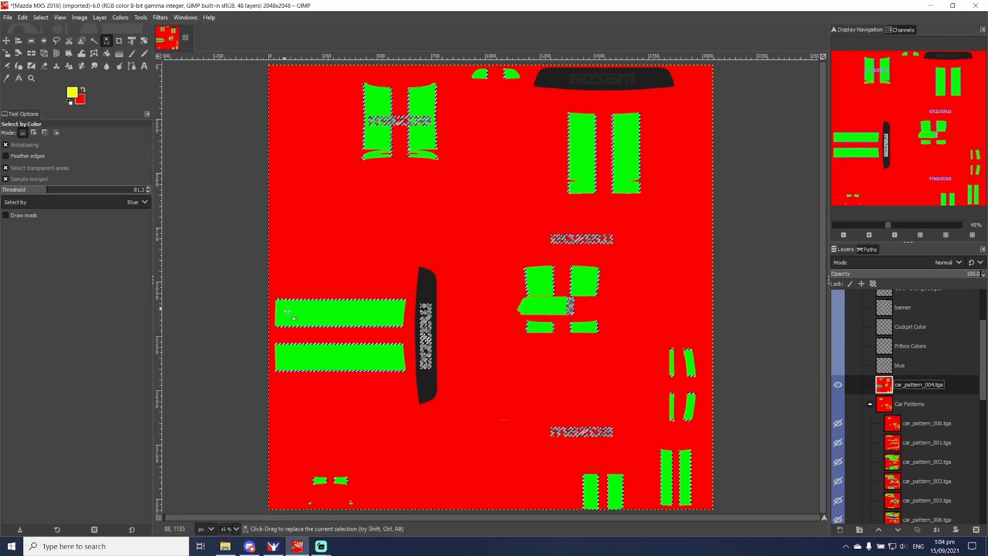
On car_pattern_004.tga, select the green areas by the Green channel and cut them
left_click(135, 202)
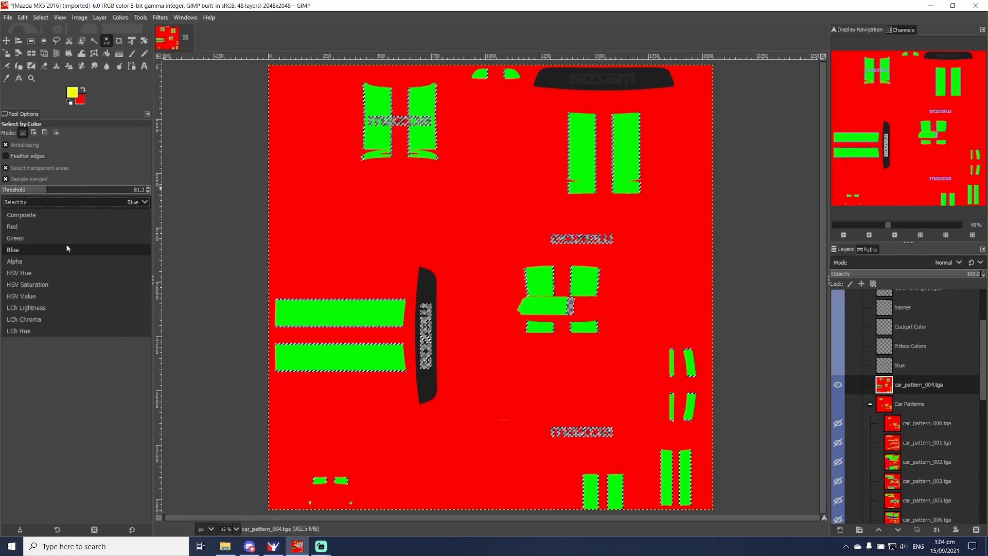
left_click(15, 238)
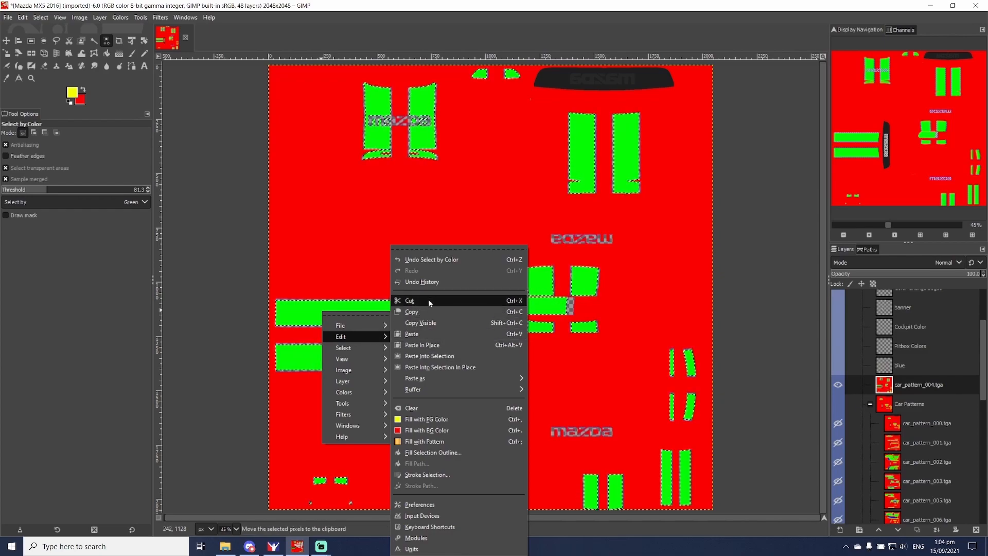
left_click(409, 301)
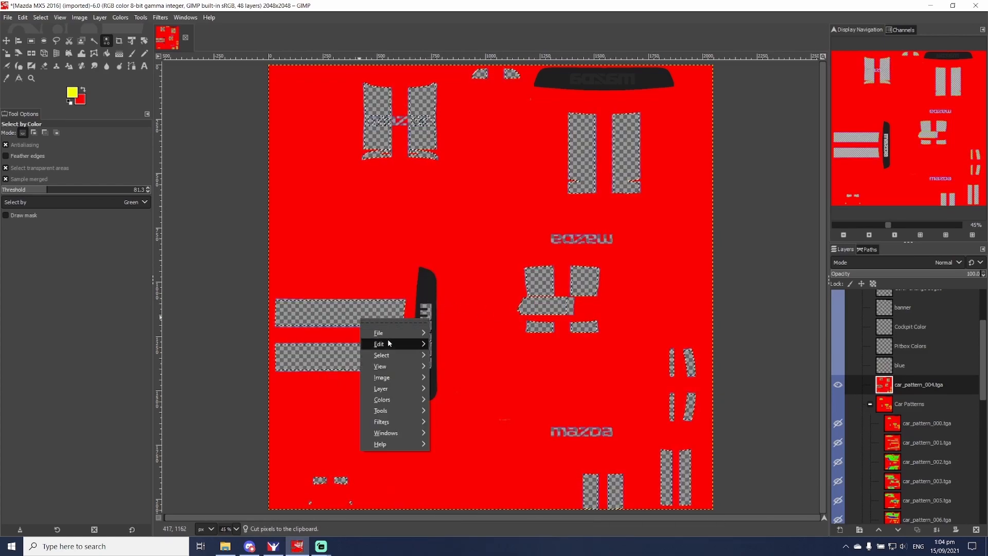
Paste the green areas as a new layer named 'green'
left_click(379, 343)
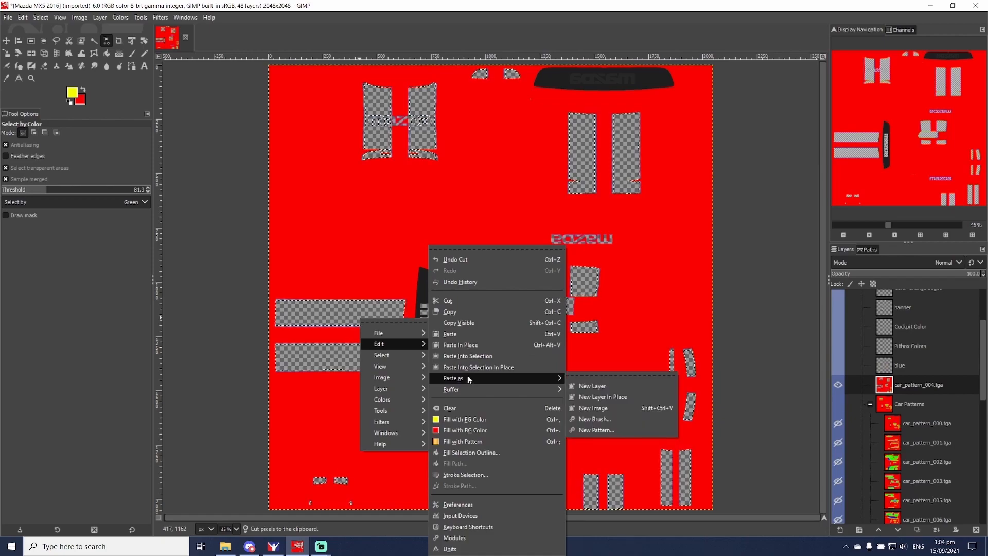
left_click(592, 385)
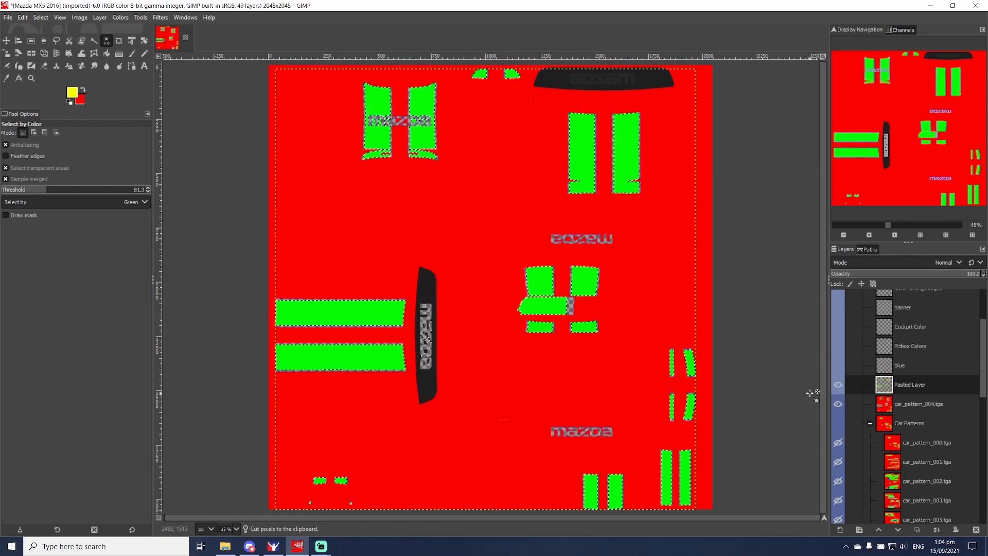
double_click(910, 384)
type("green")
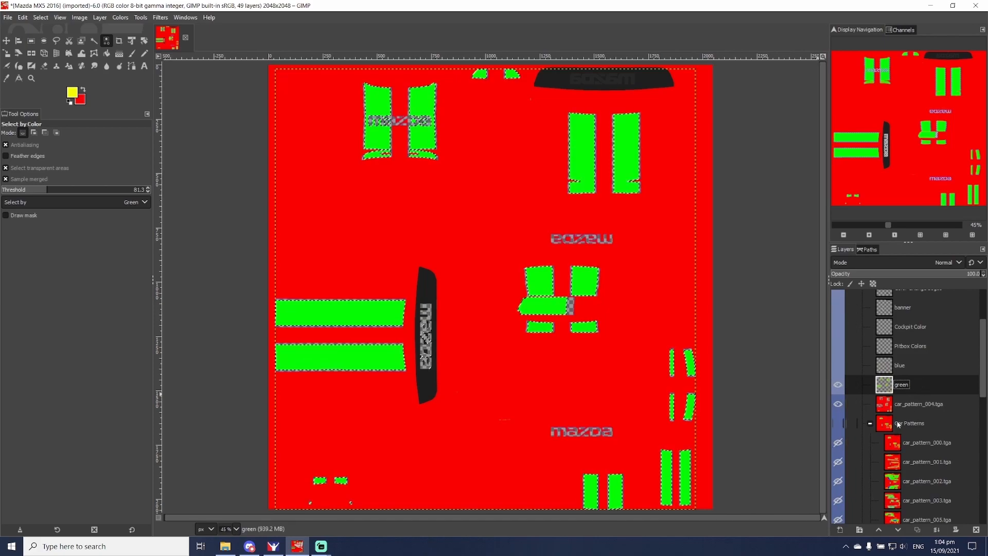
left_click(917, 404)
type("red")
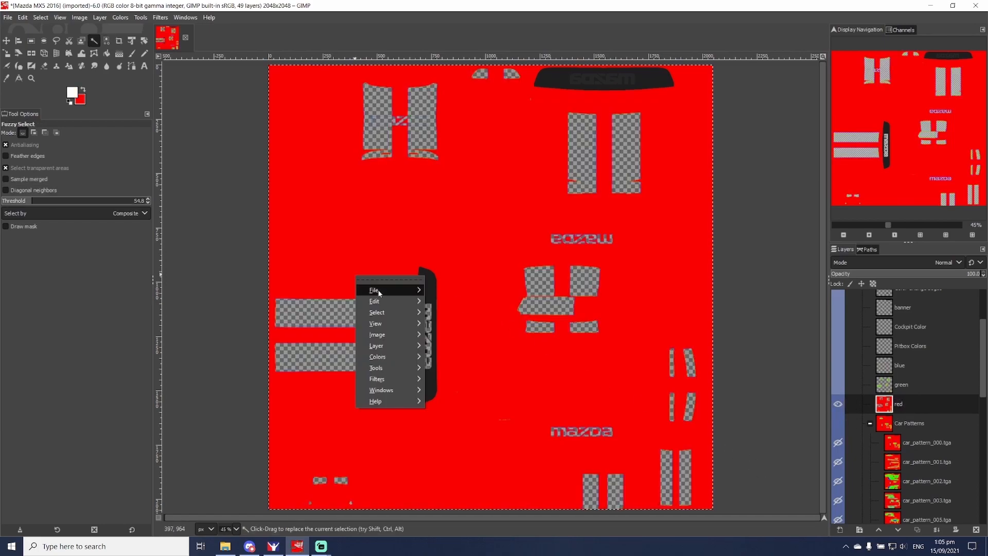
Fill the red layer's selected red areas with solid white
left_click(374, 300)
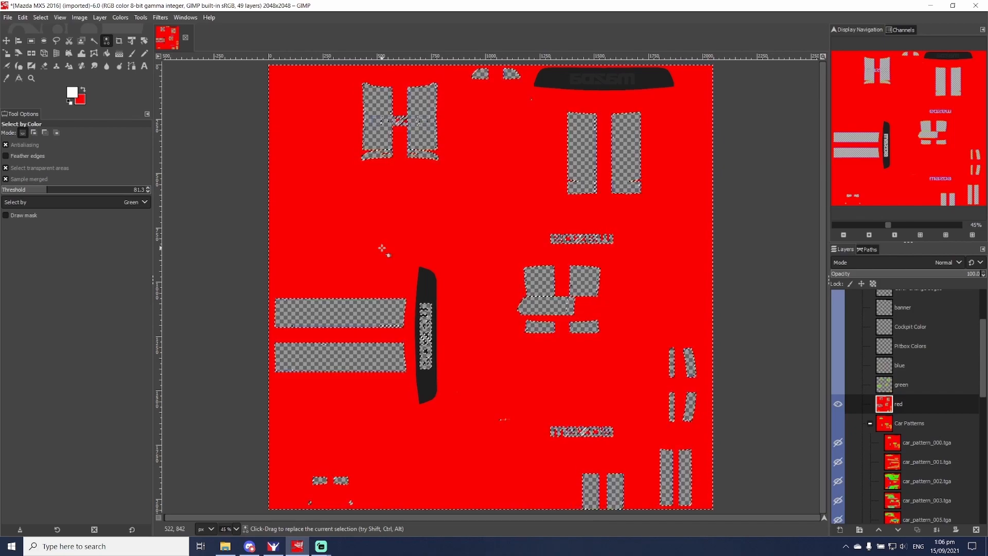
right_click(382, 247)
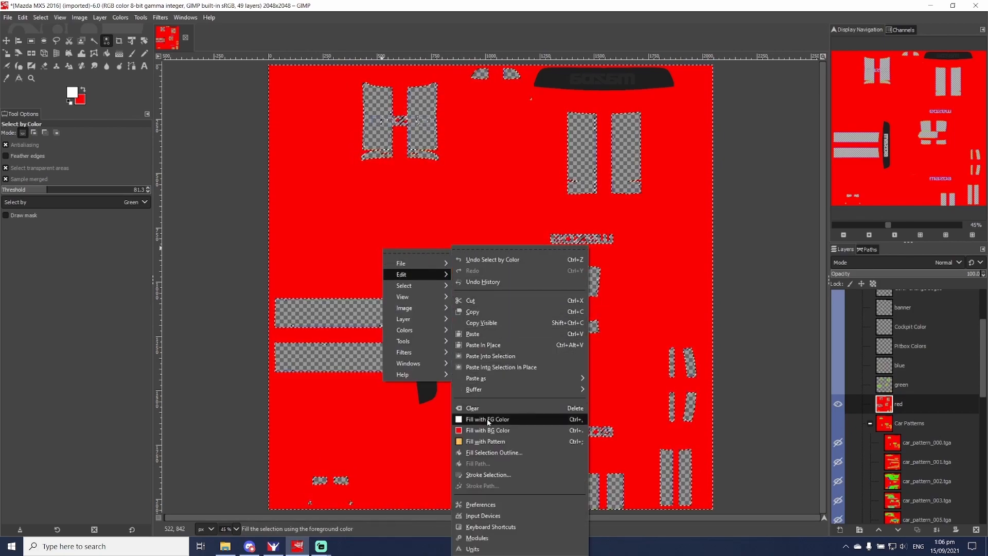
left_click(494, 453)
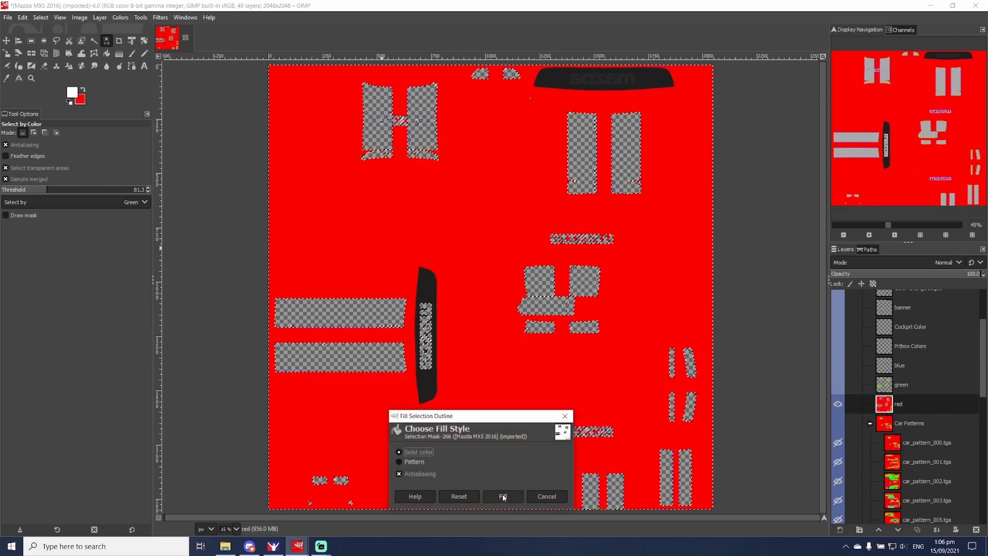
left_click(502, 496)
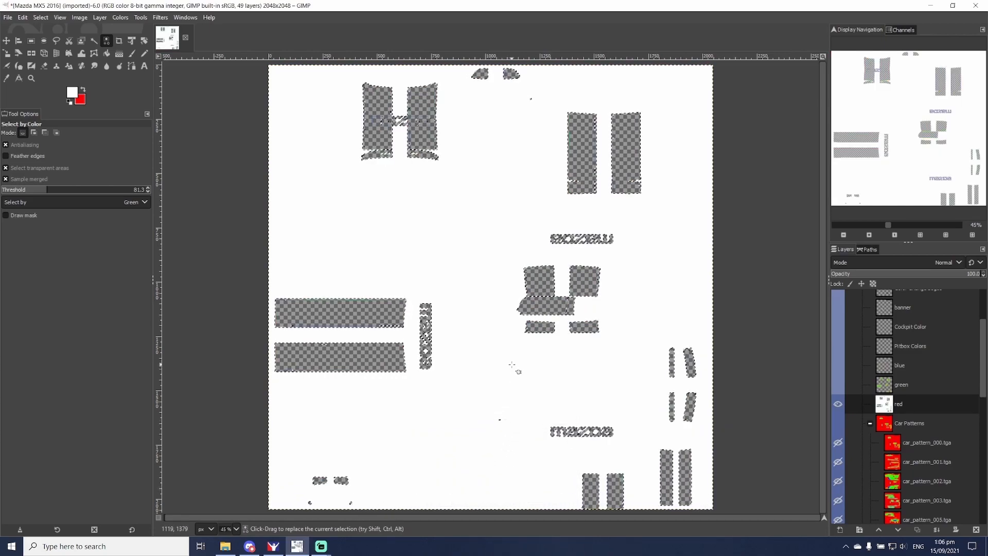
left_click(901, 385)
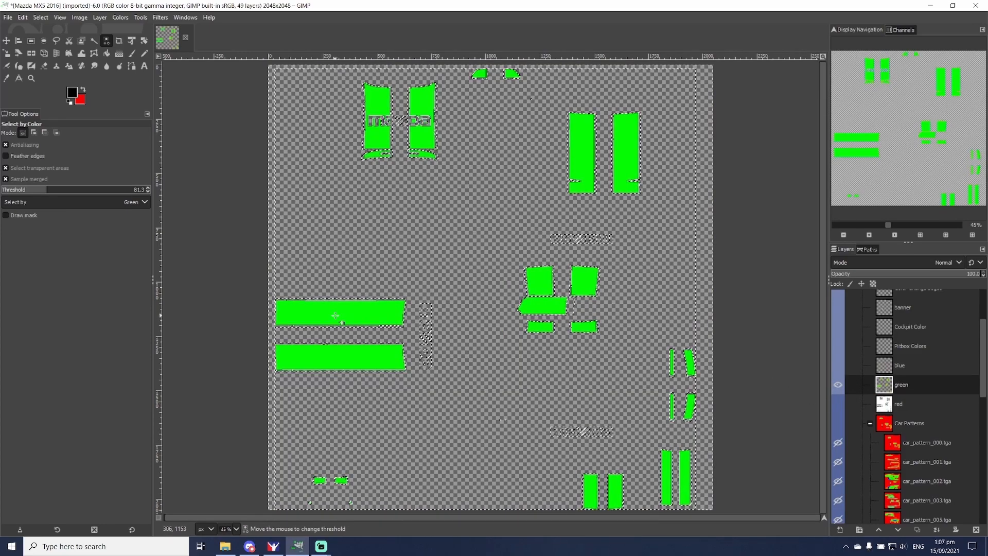
Fill the green layer's selected shapes with solid black
right_click(340, 321)
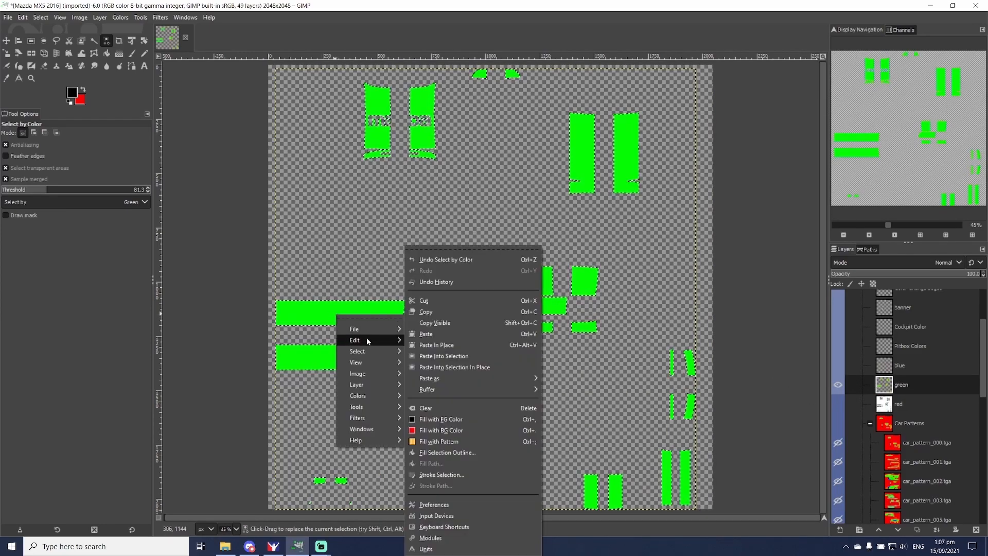
left_click(448, 453)
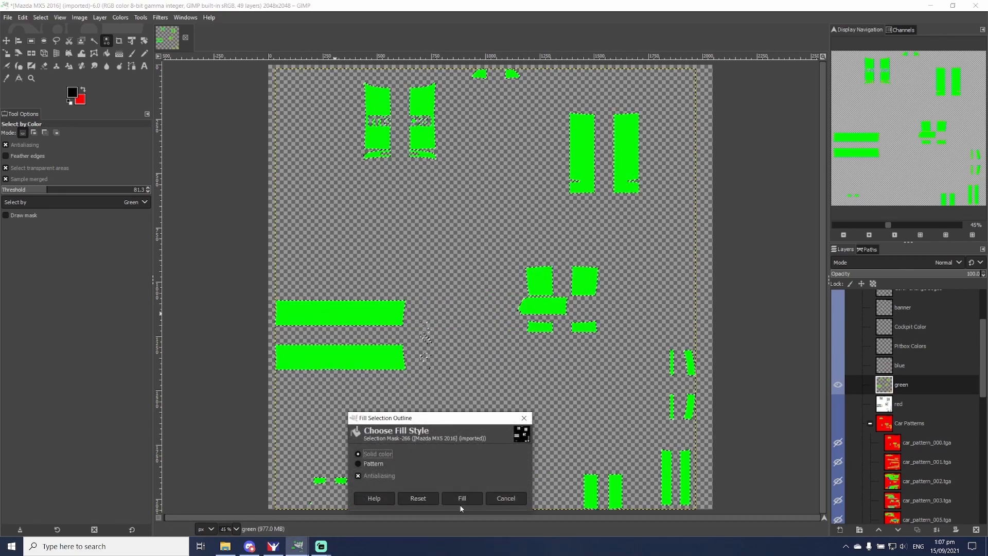
left_click(462, 497)
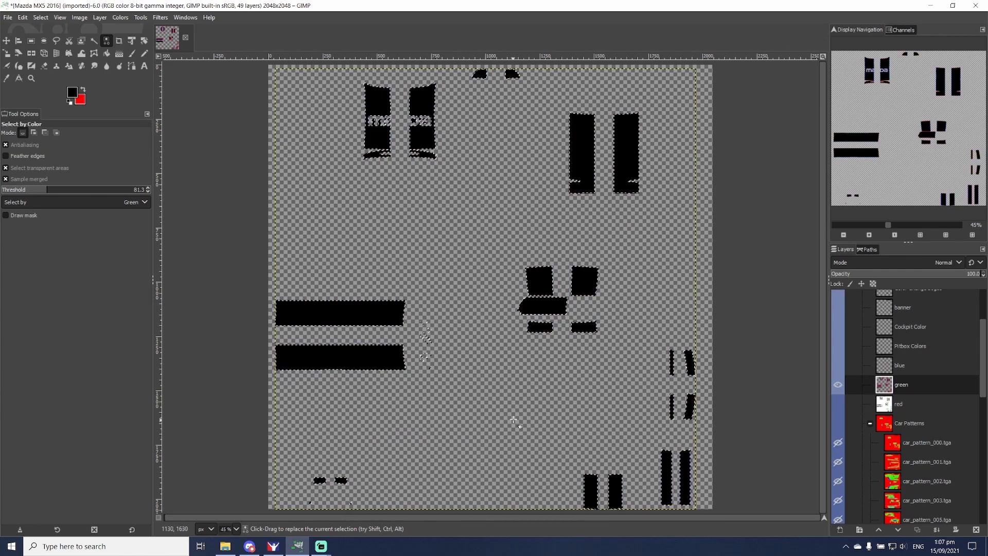
left_click(901, 365)
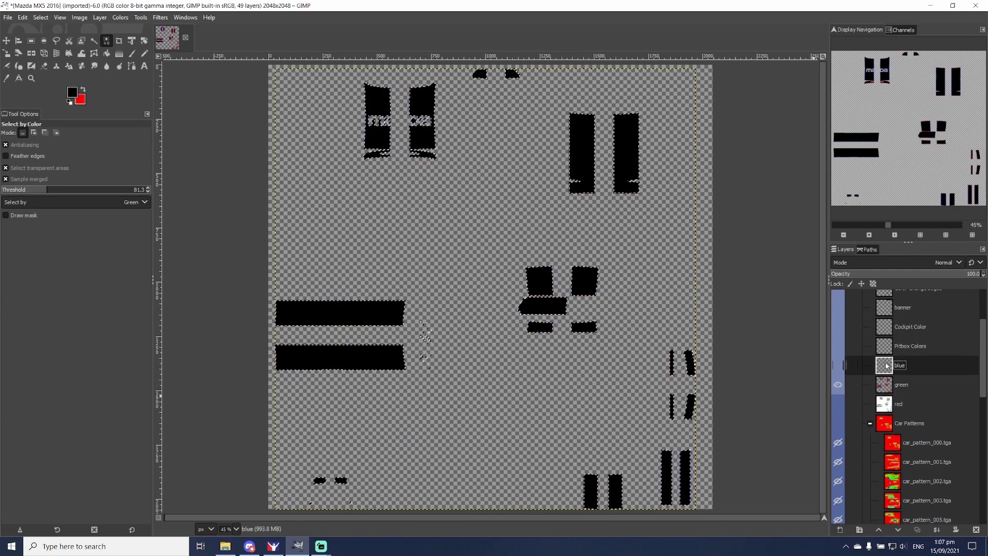
Fill the blue layer's pinstripes and Mazda logos with solid red
left_click(838, 366)
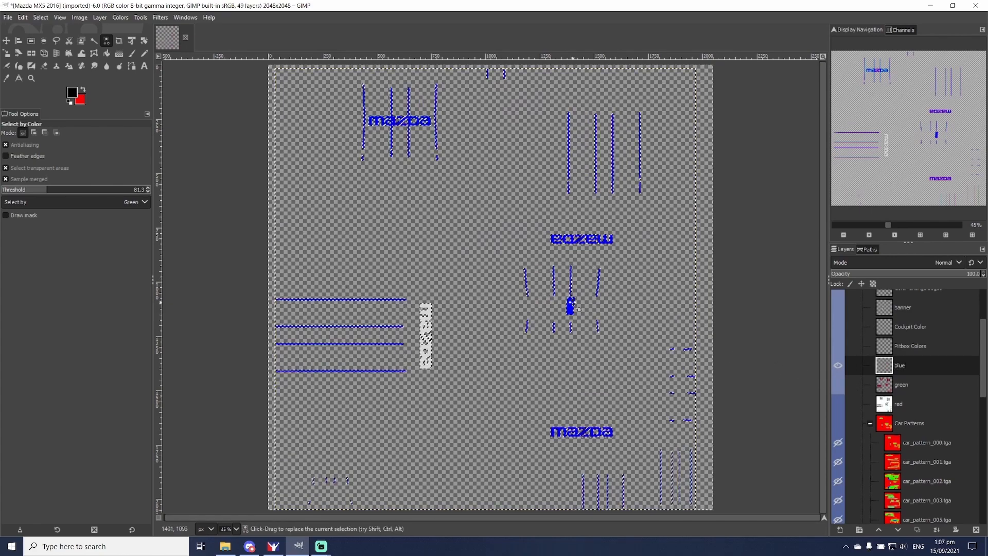
right_click(570, 306)
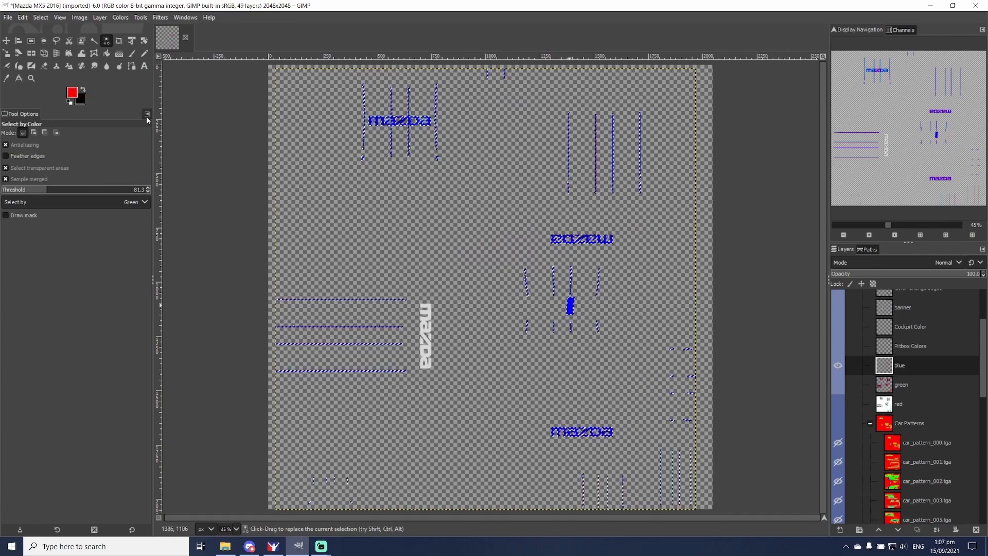
right_click(571, 309)
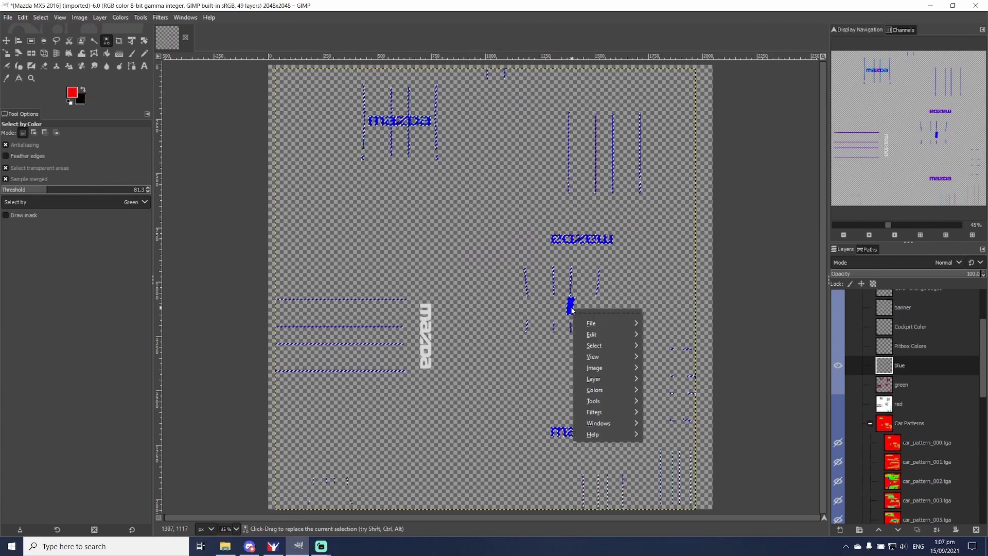
left_click(590, 334)
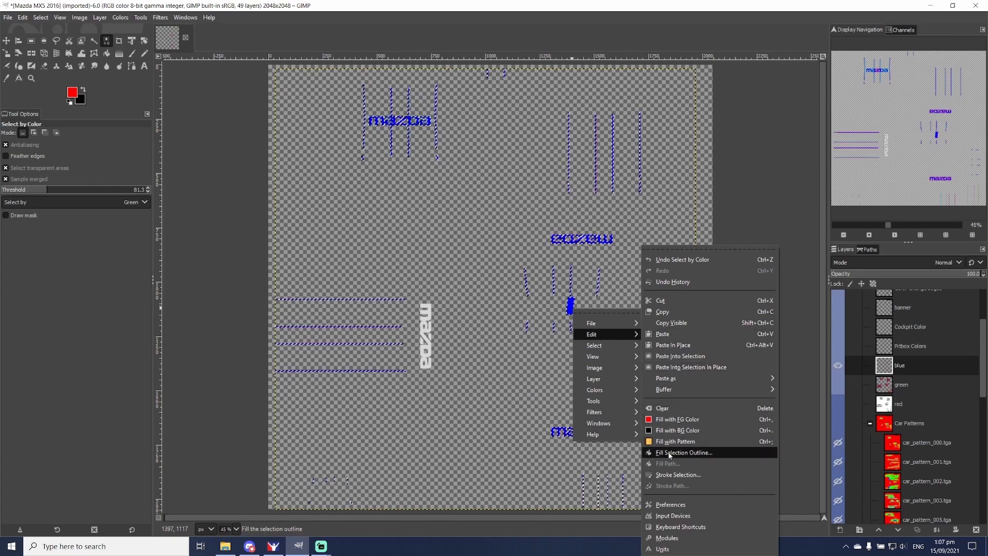
left_click(685, 451)
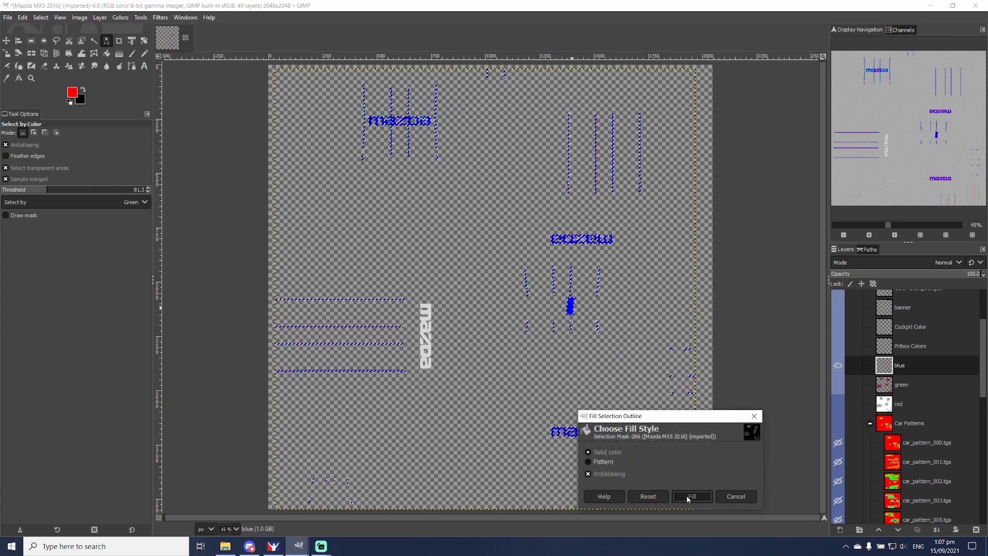
left_click(692, 499)
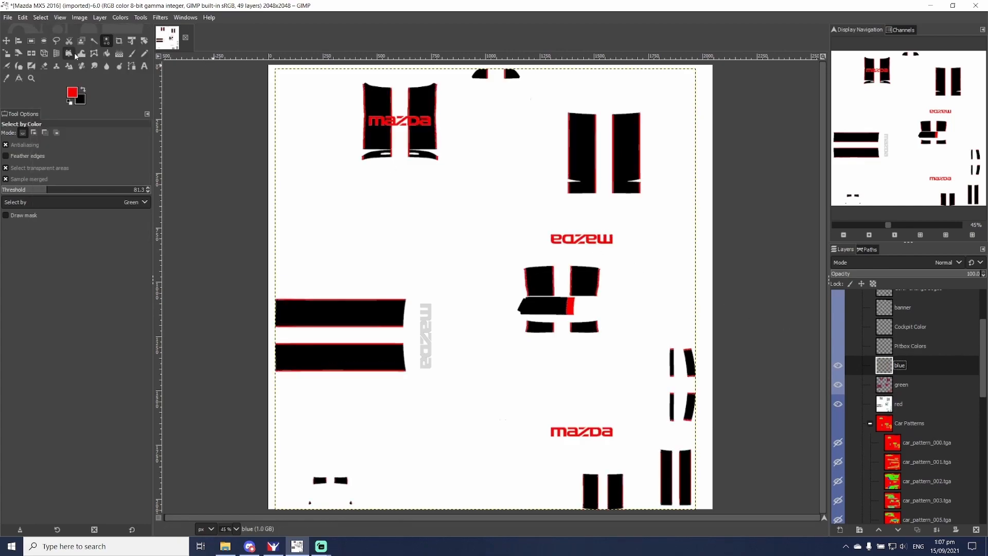
left_click(8, 17)
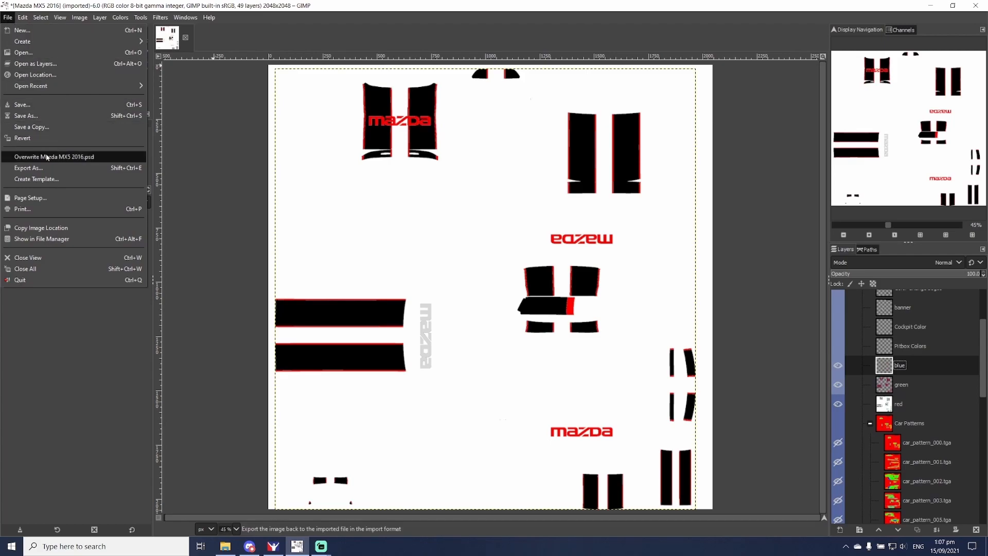
In Export Image, browse to the Documents iRacing paint mx5 mx52016 folder
left_click(28, 168)
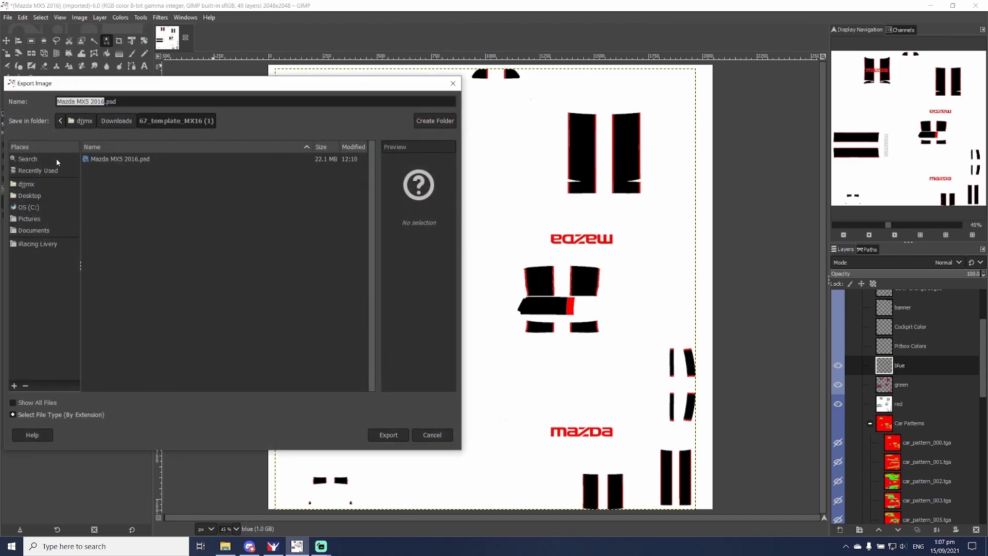
left_click(26, 183)
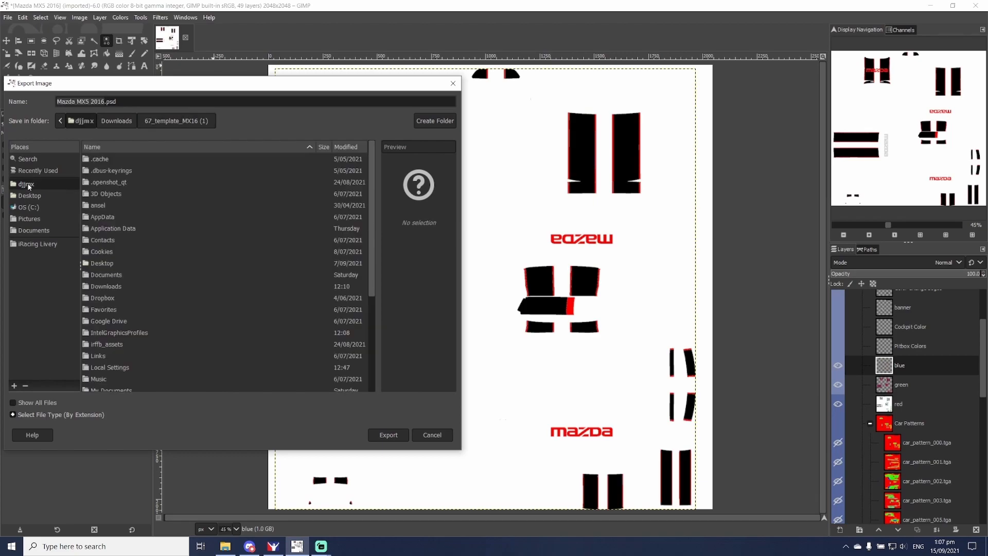
left_click(33, 231)
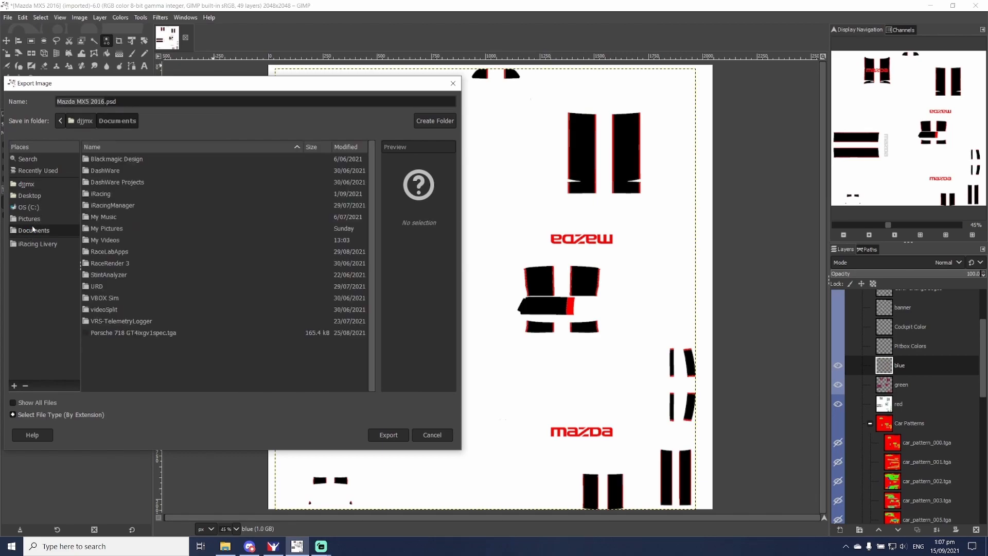
left_click(101, 194)
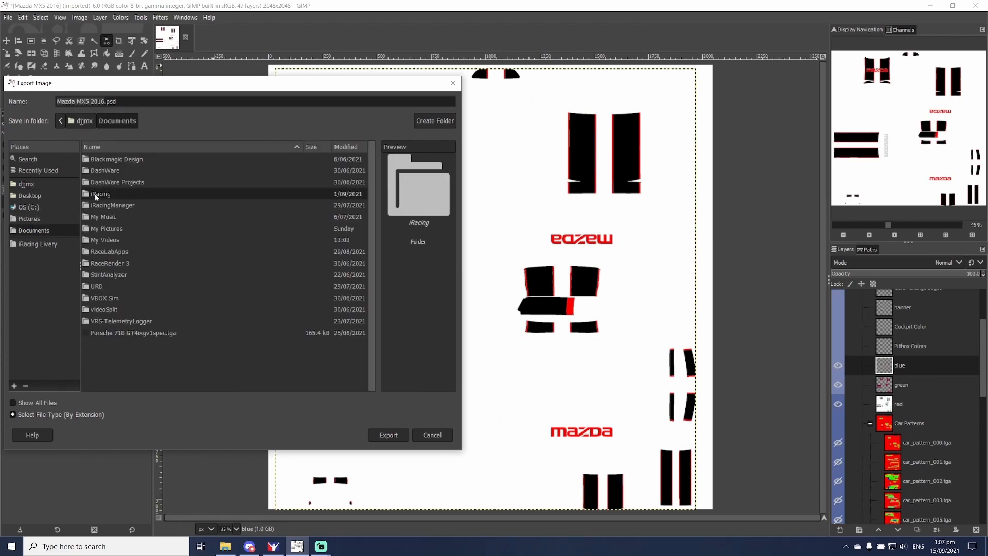
double_click(101, 193)
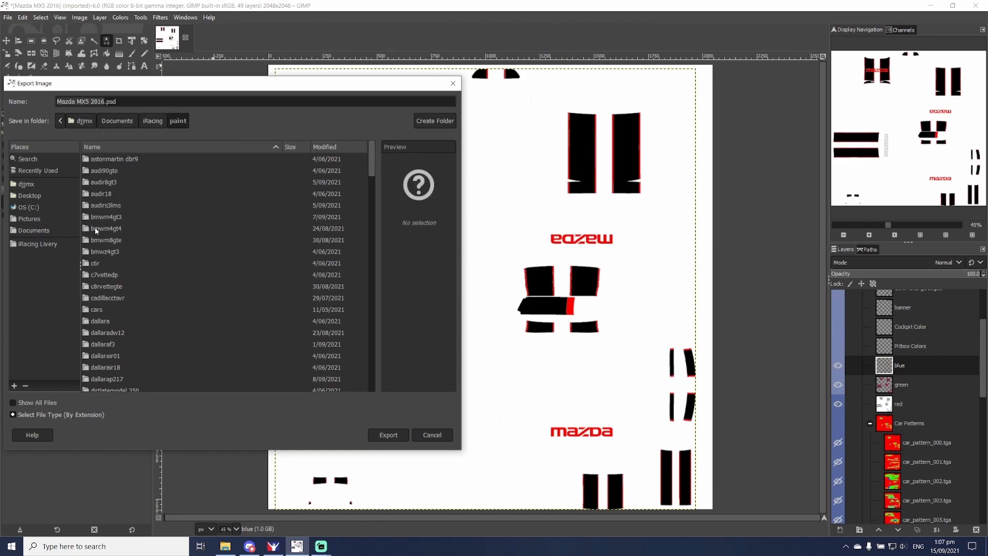
scroll("down", 3)
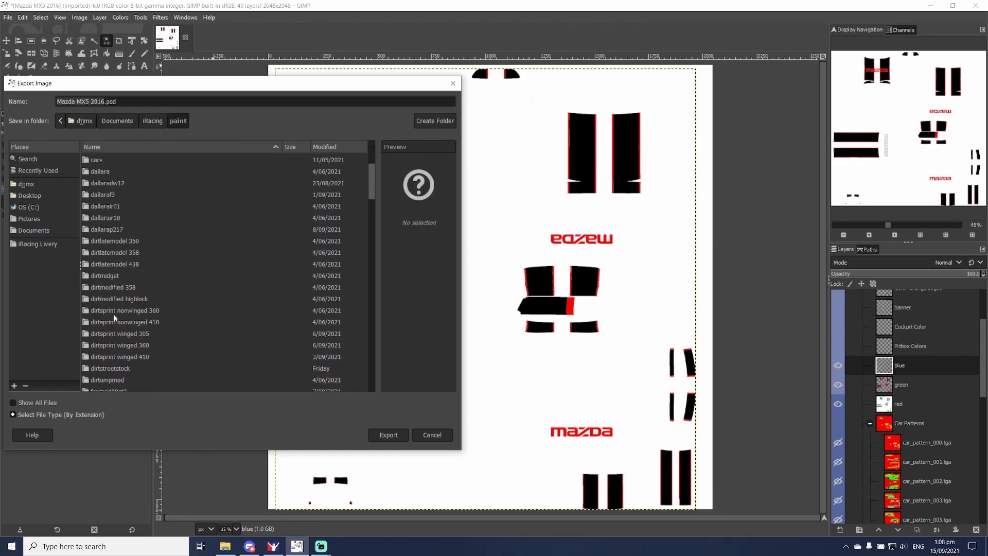
scroll("down", 3)
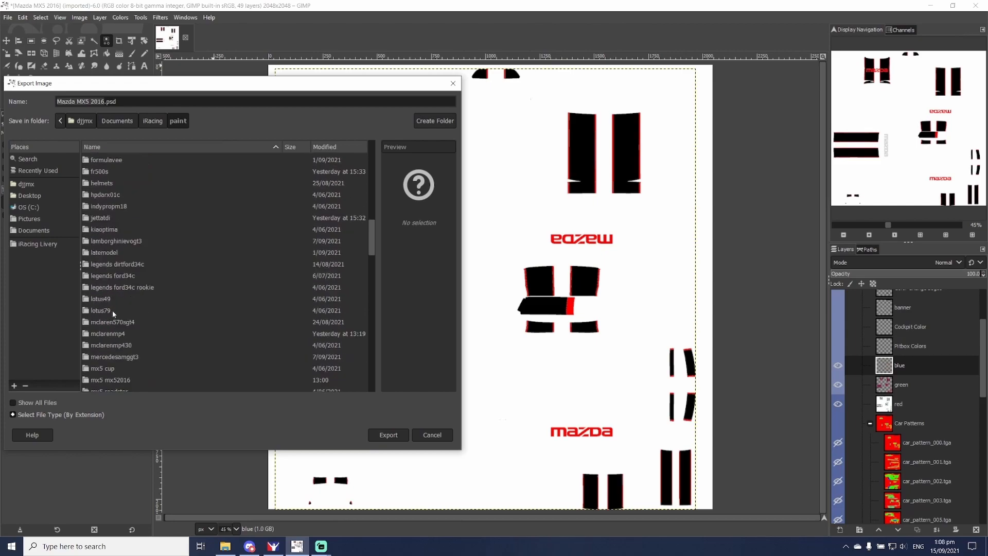
double_click(109, 379)
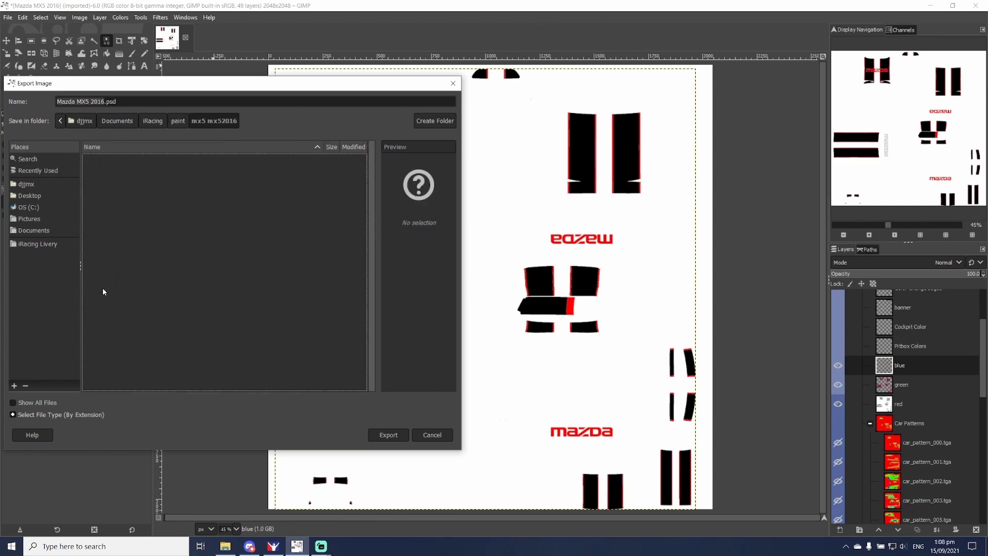
Export the image as car_637924.tga, confirming the TGA export settings
type("car_637924")
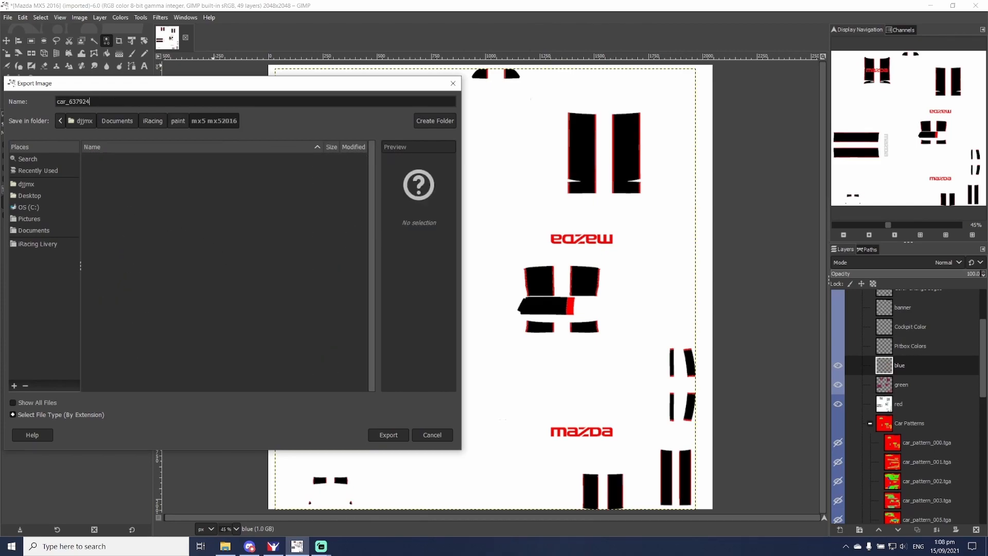
type(".tga")
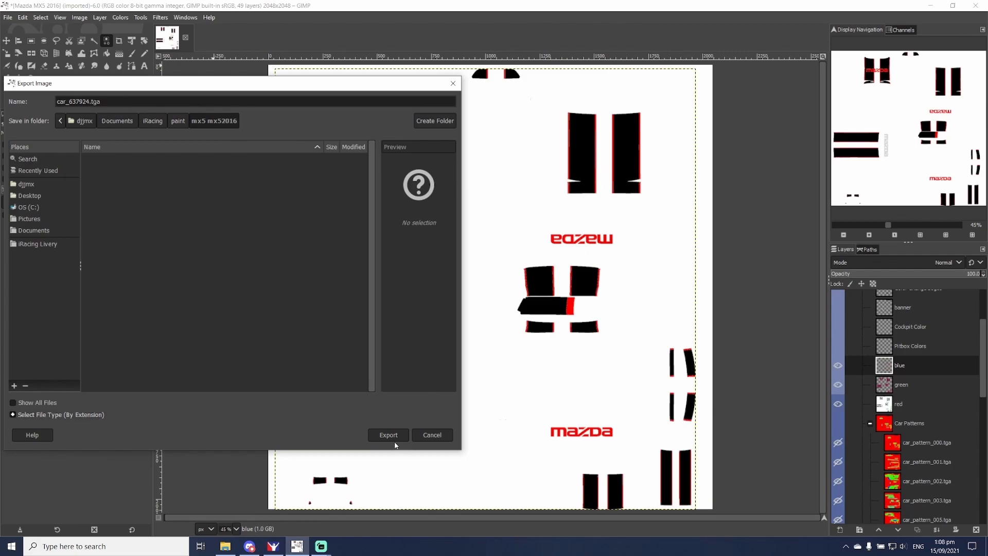
left_click(388, 435)
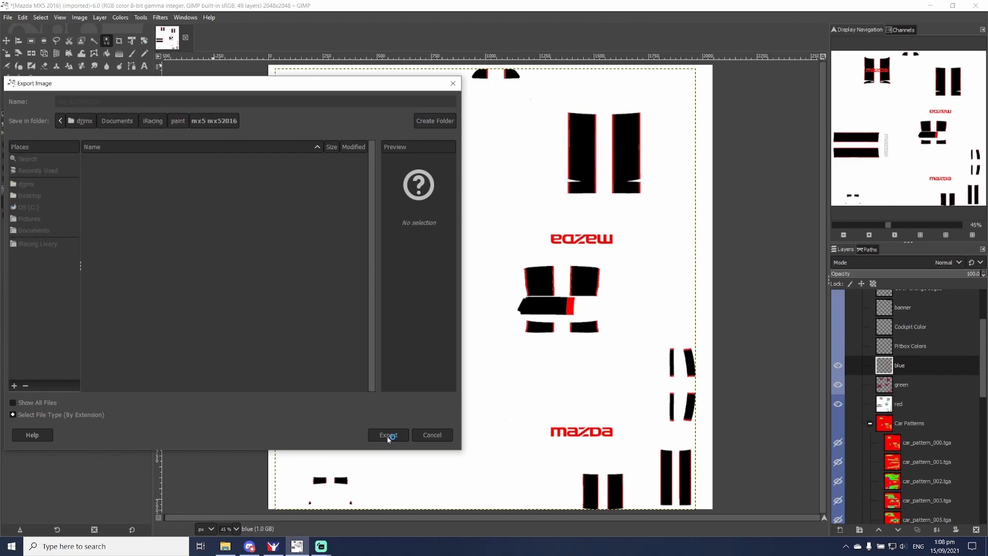
left_click(388, 435)
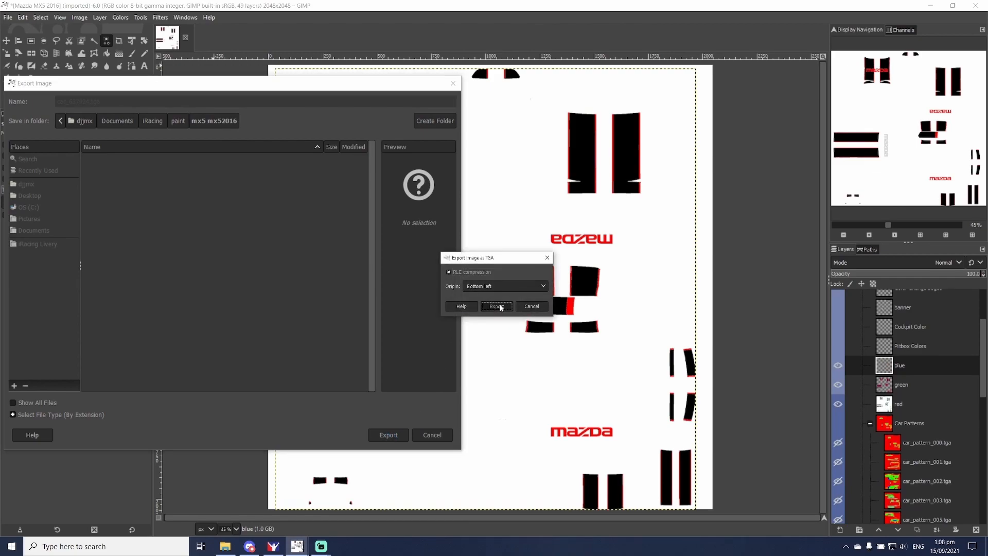
left_click(497, 307)
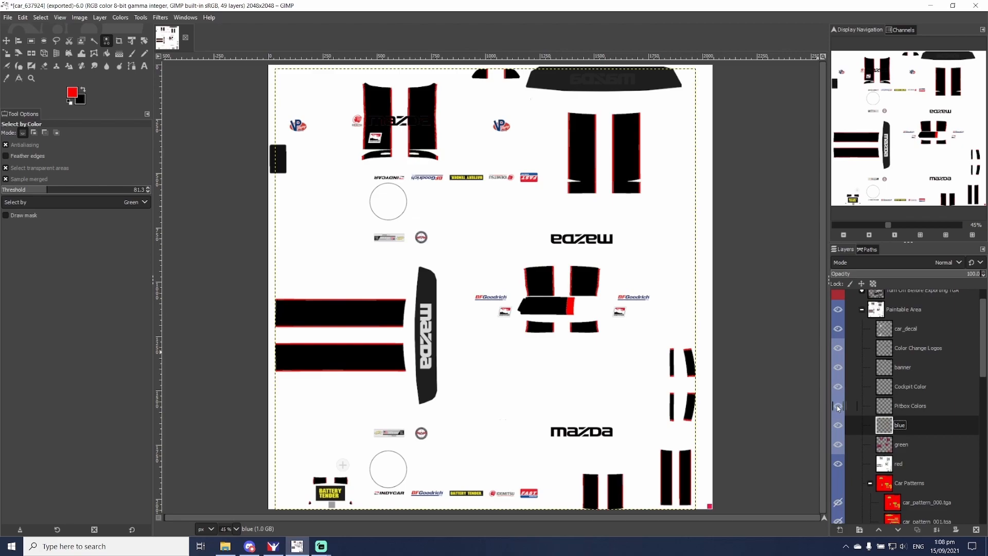
mouse_move(702, 332)
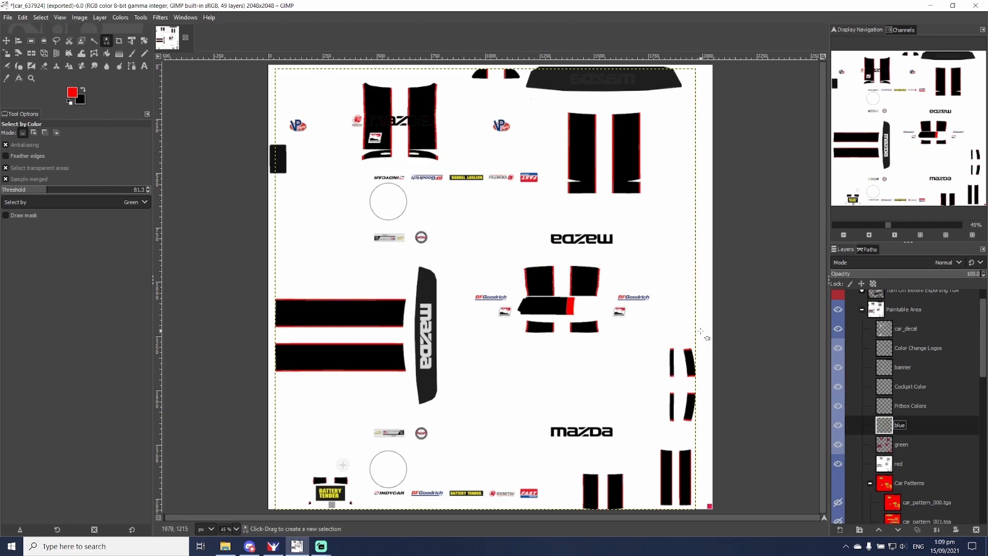
Open the File menu with the full livery and sponsor decals showing
left_click(7, 17)
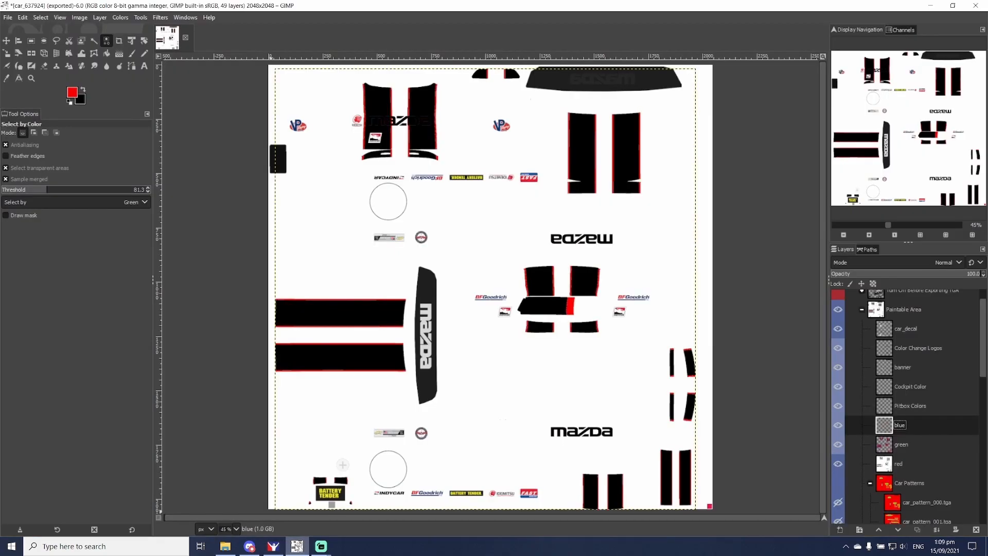
Open the YouTube subscribe PNG as a new layer
left_click(7, 17)
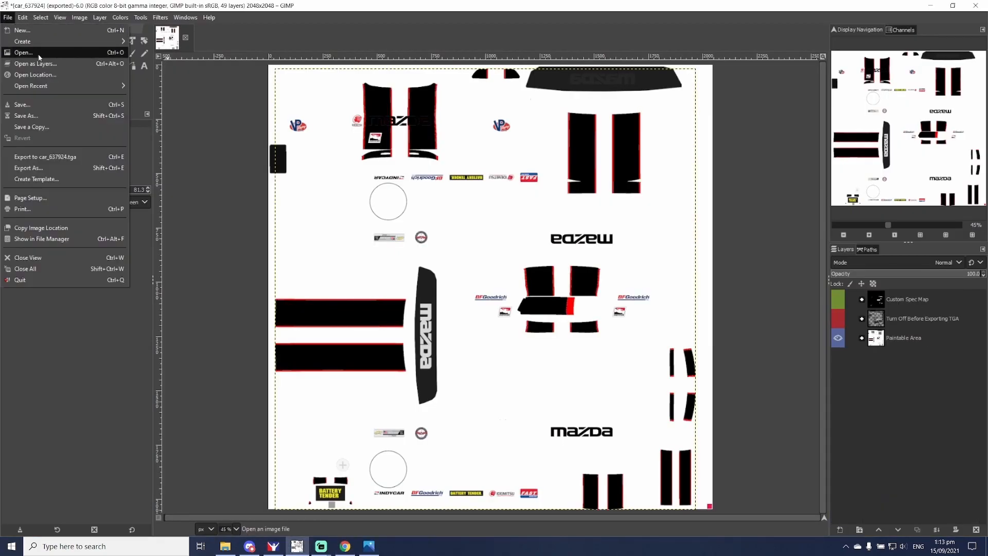
left_click(34, 63)
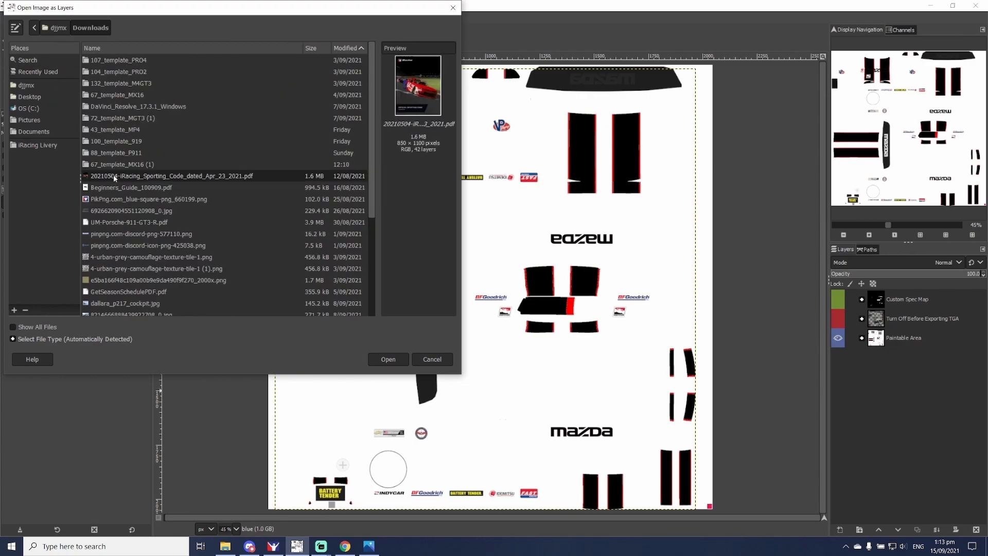
scroll("down", 3)
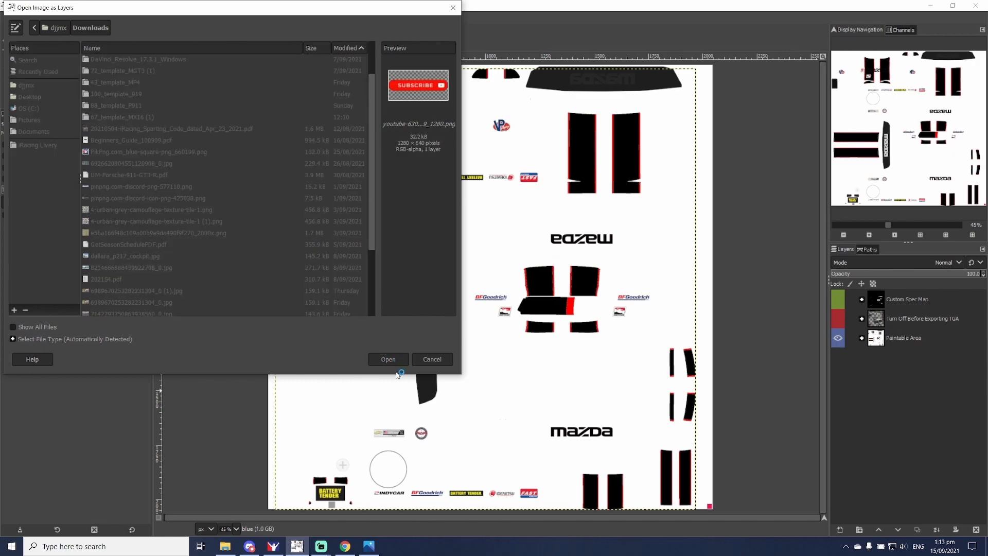
left_click(388, 360)
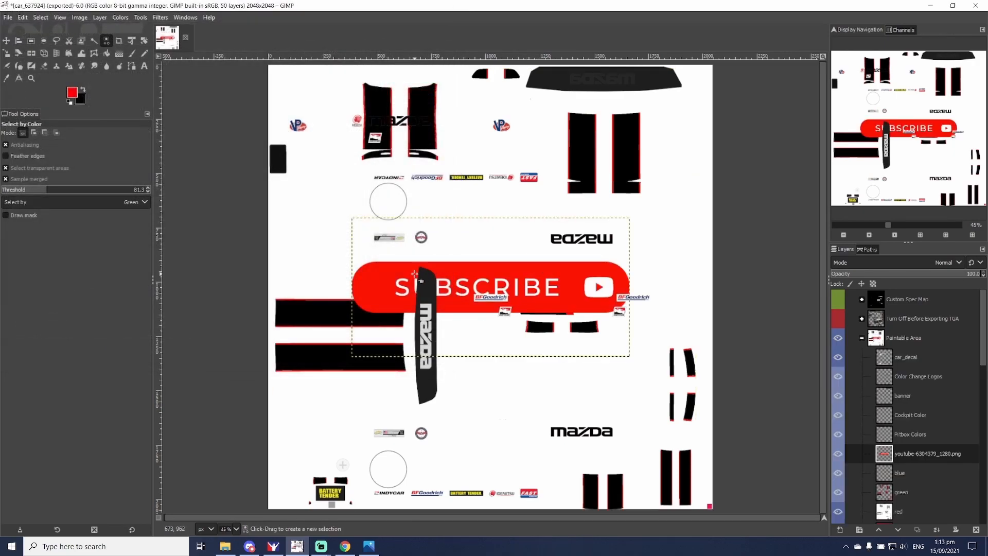
Scale the subscribe decal down and place it beside the lower Mazda logo
left_click(9, 65)
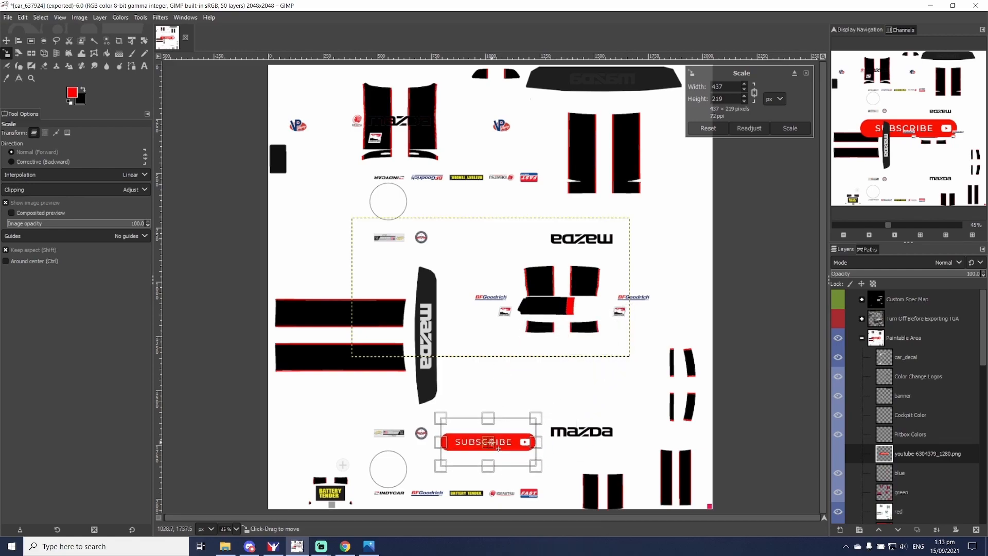
left_click_drag(489, 441, 488, 447)
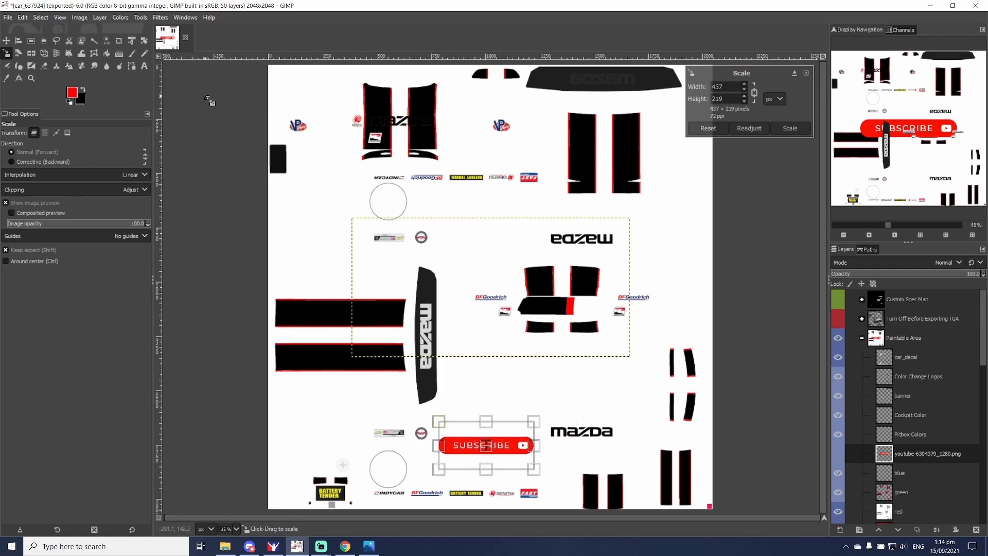
left_click(7, 17)
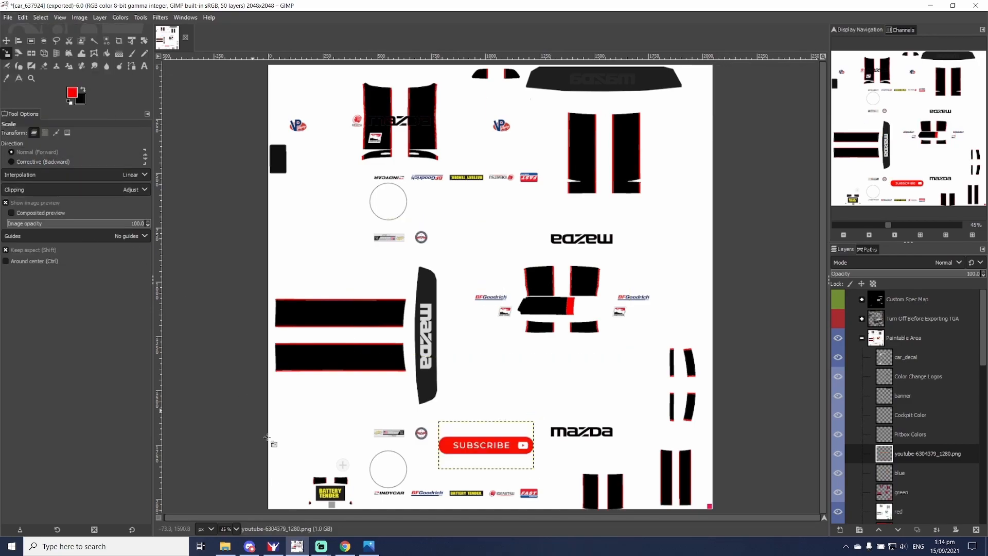
mouse_move(296, 546)
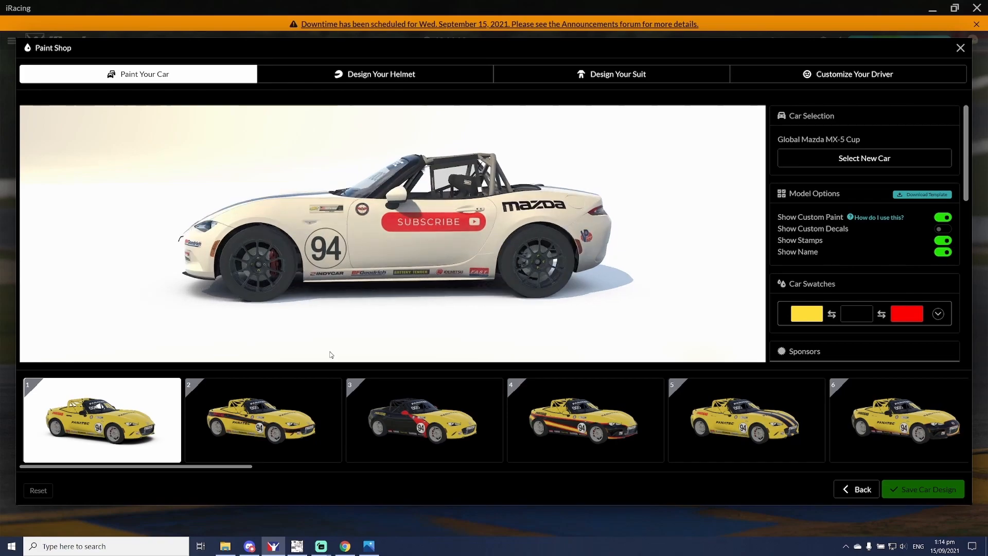
Switch to iRacing's Paint Shop to view the subscribe decal on the MX-5's door
left_click(295, 545)
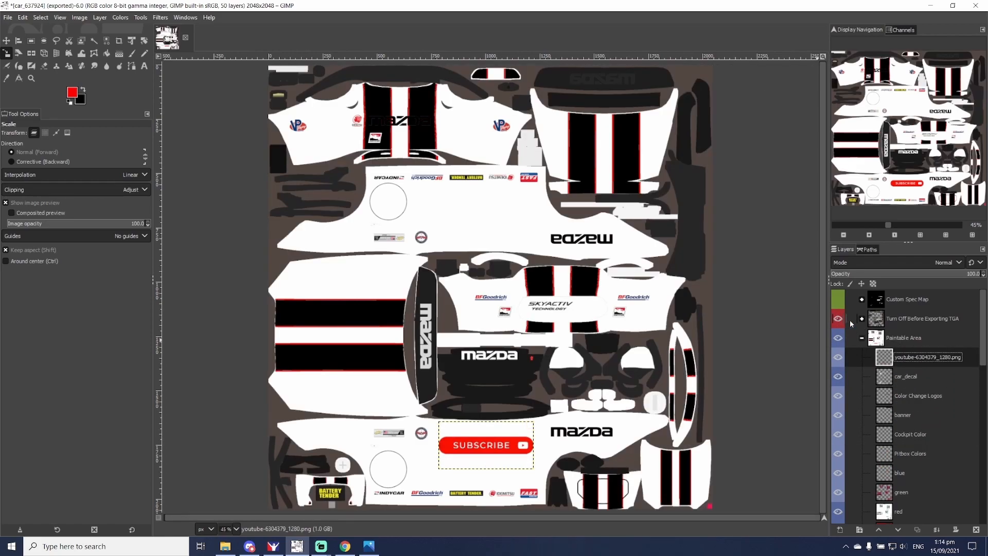
Hide the 'Turn Off Before Exporting TGA' group, re-export car_637924.tga, and view it in iRacing
left_click(862, 318)
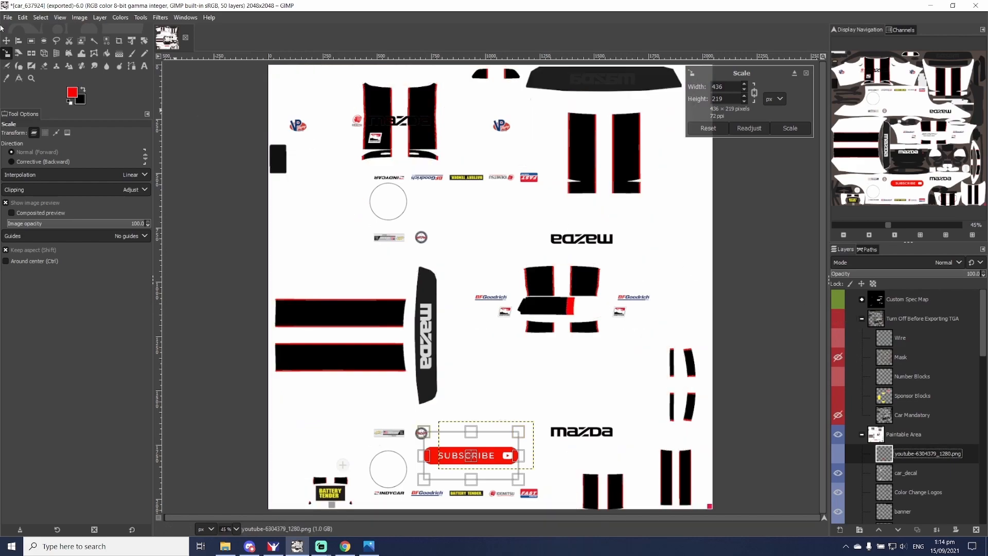
left_click(8, 17)
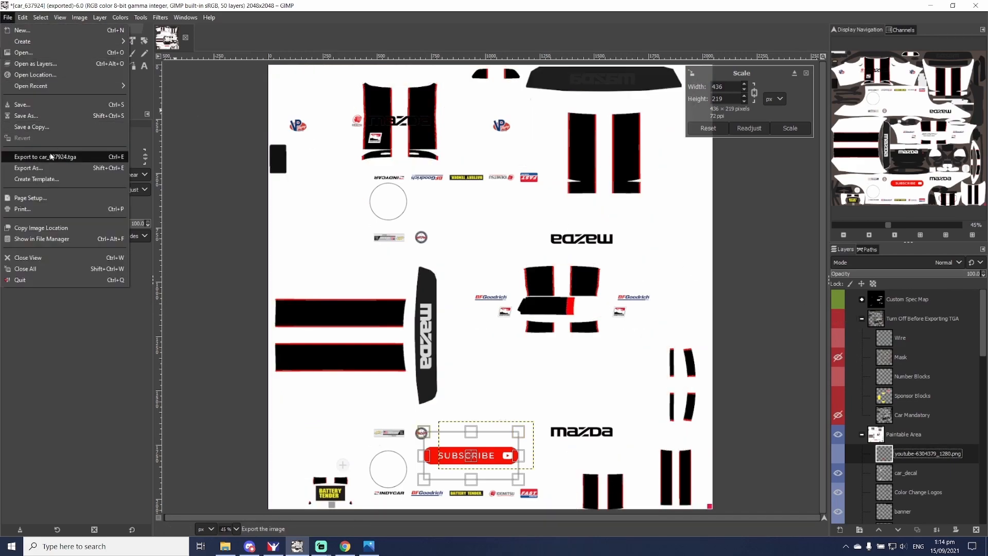
left_click(44, 156)
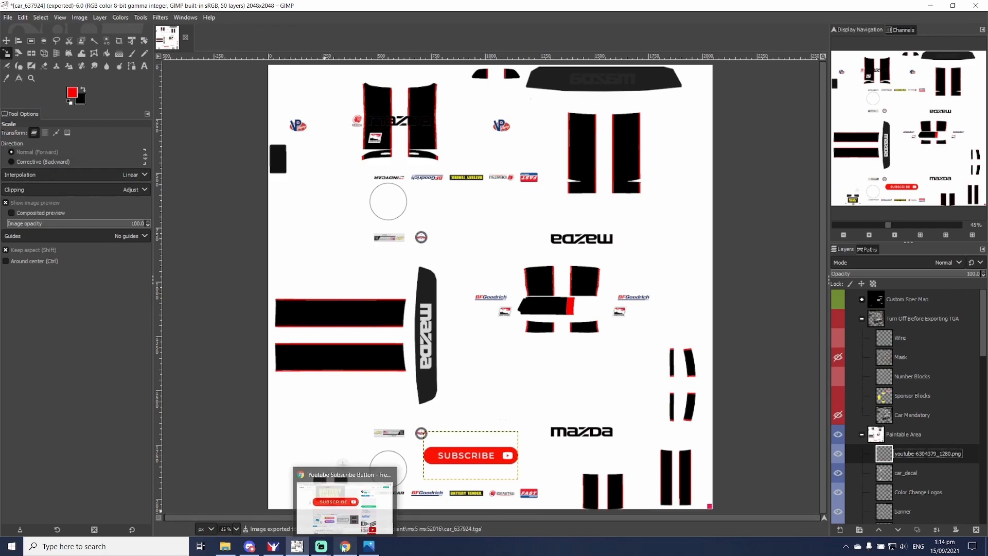
left_click(272, 546)
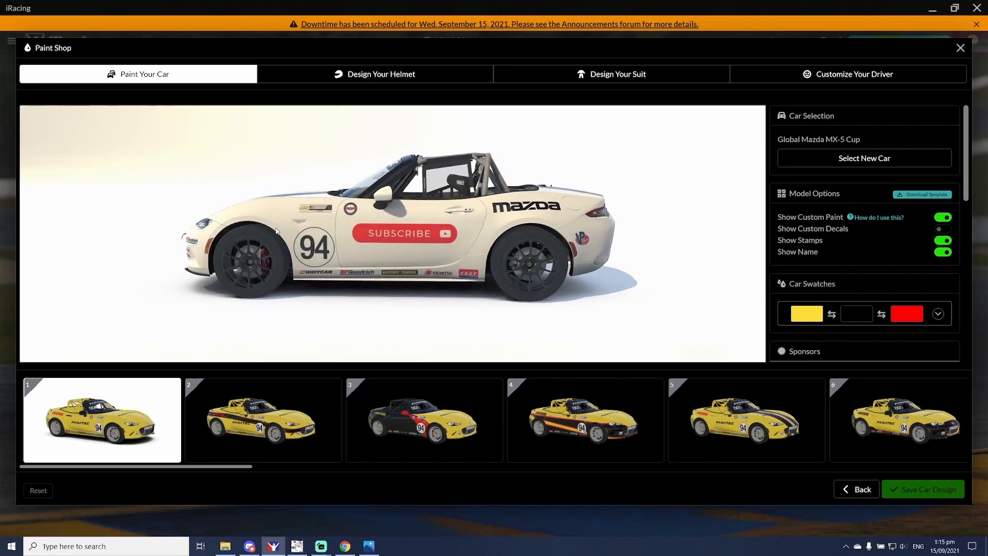
mouse_move(392, 356)
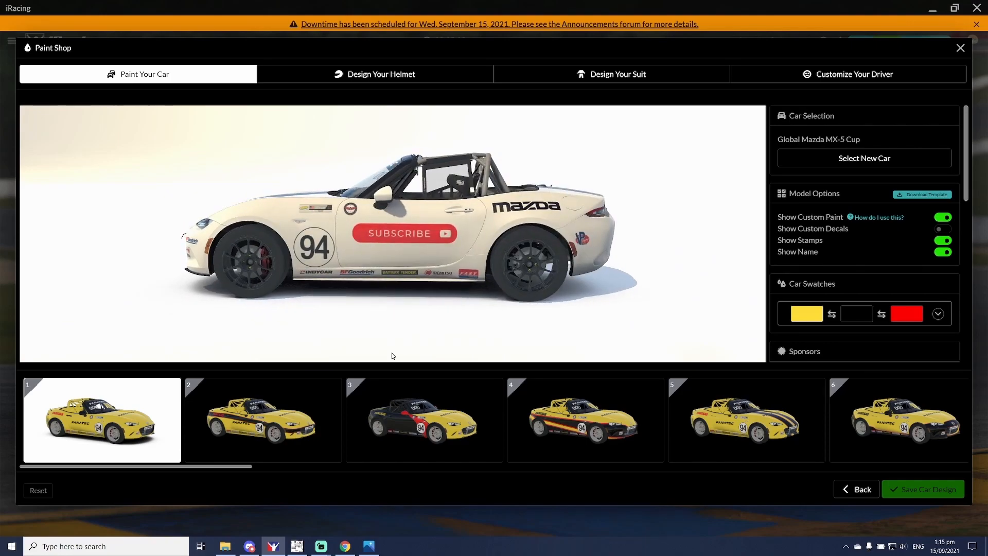